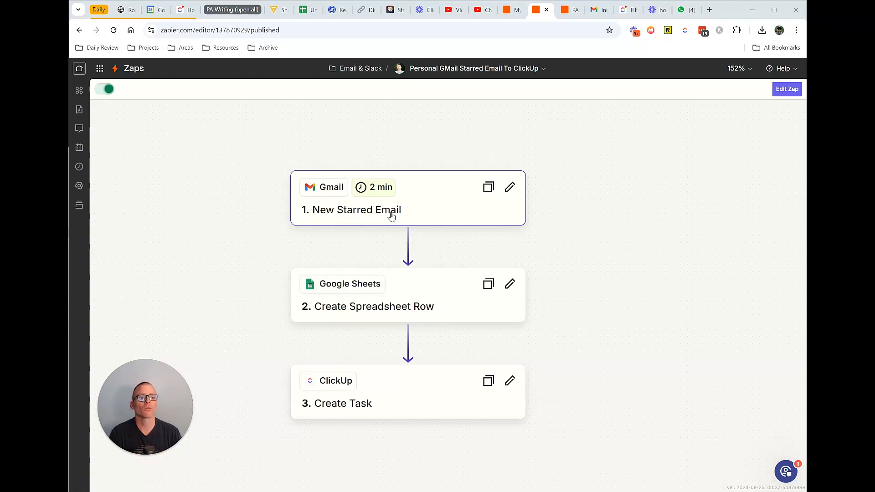
- Switch from the published Zap's overview to the Gmail inbox tab
left_click(597, 9)
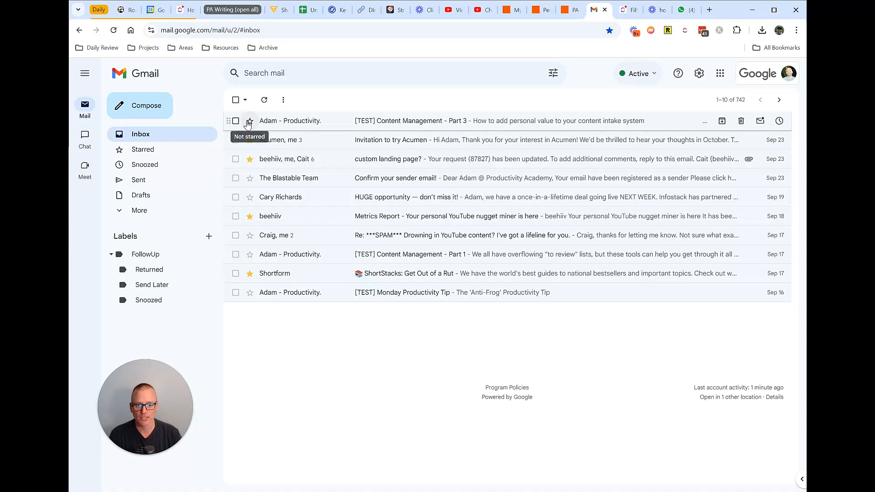
- Star the '[TEST] Content Management - Part 3' email, scroll through it, and go back to the inbox
left_click(249, 120)
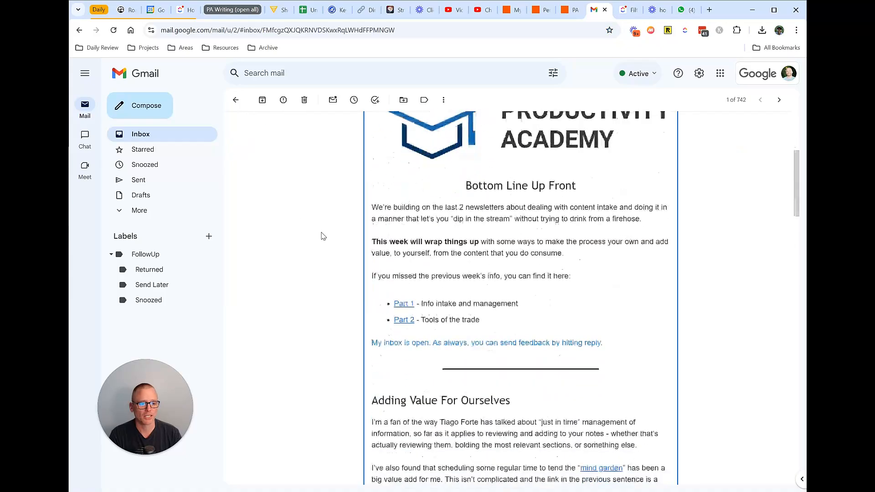
scroll("up", 3)
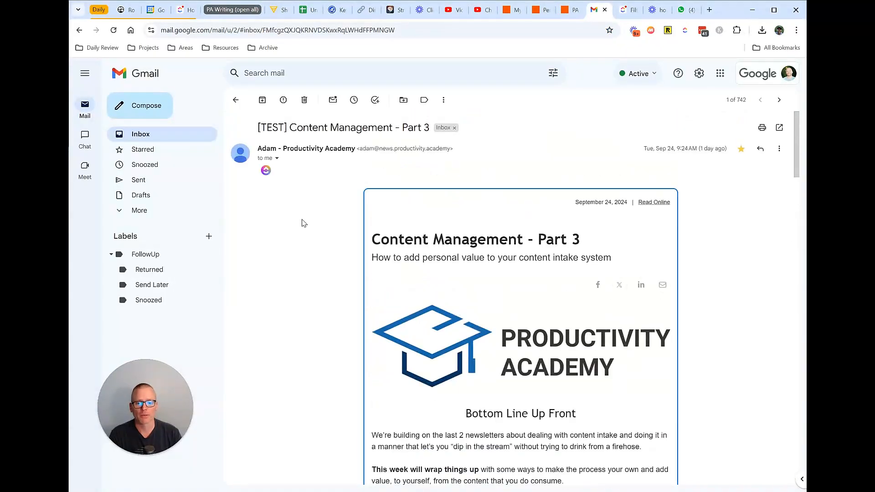
mouse_move(711, 176)
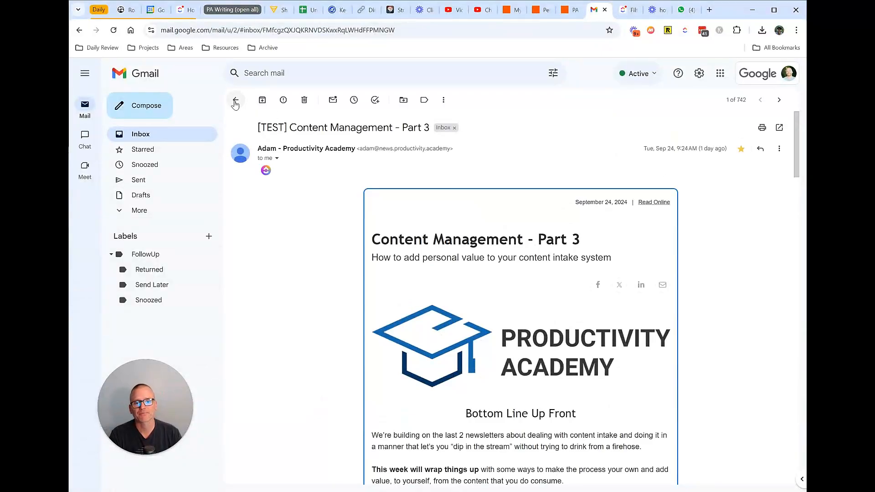
left_click(236, 102)
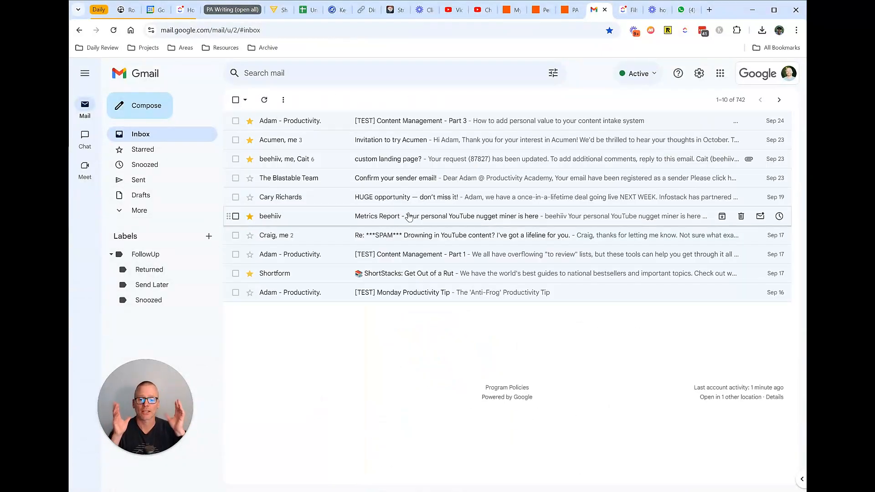
mouse_move(455, 199)
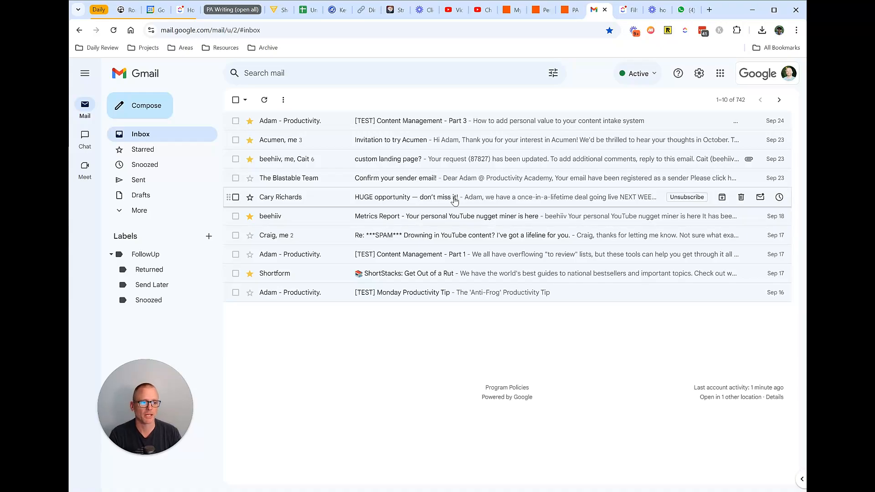
mouse_move(279, 121)
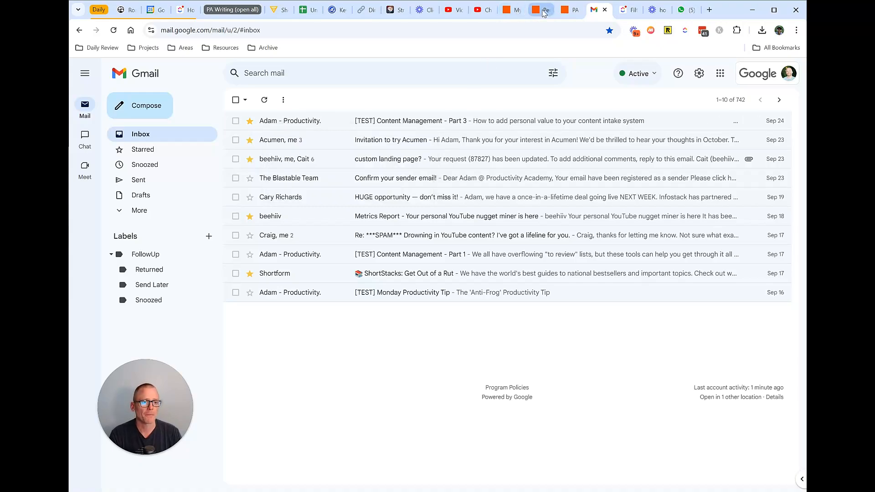
- Return to the Zap and show the Gmail New Starred Email trigger's app, event and account
left_click(540, 10)
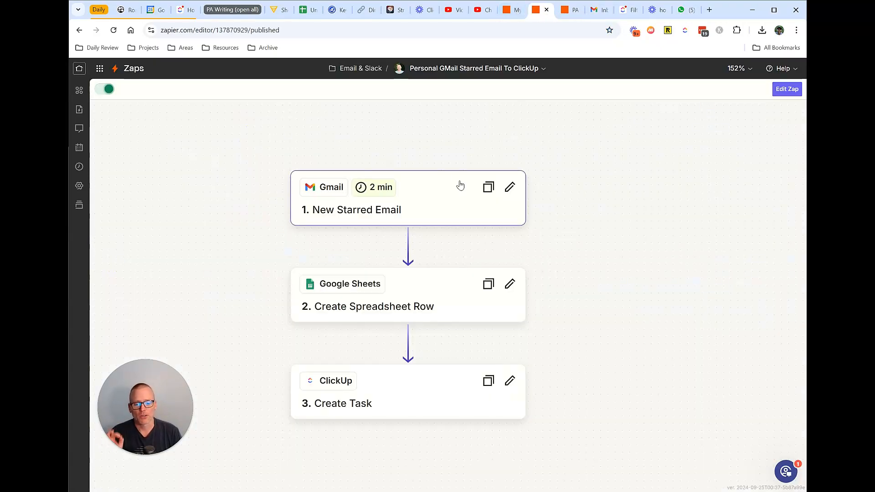
mouse_move(427, 283)
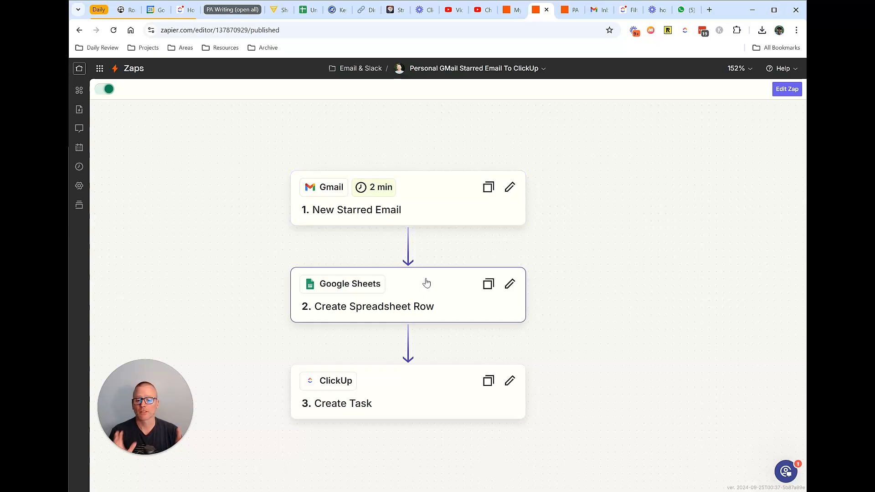
mouse_move(423, 220)
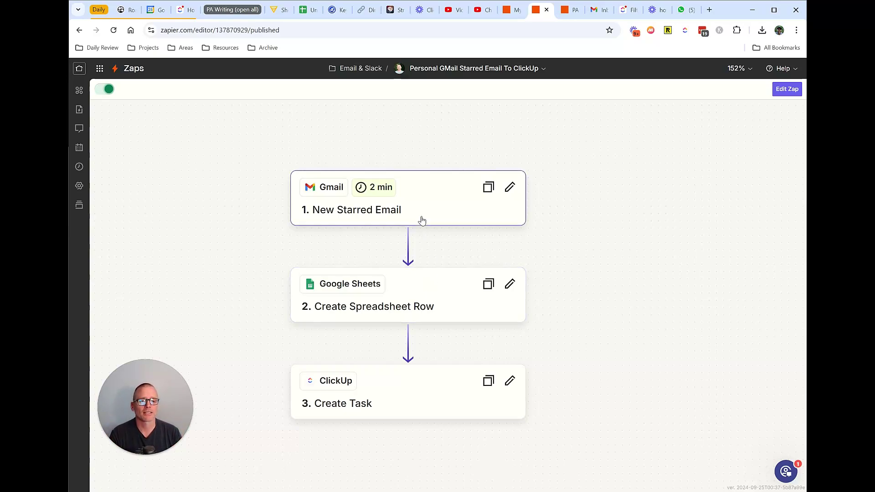
mouse_move(417, 214)
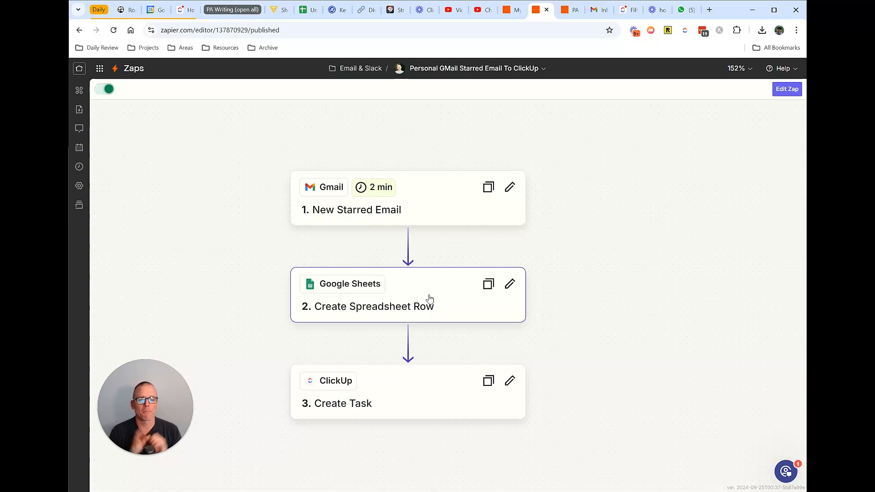
mouse_move(402, 215)
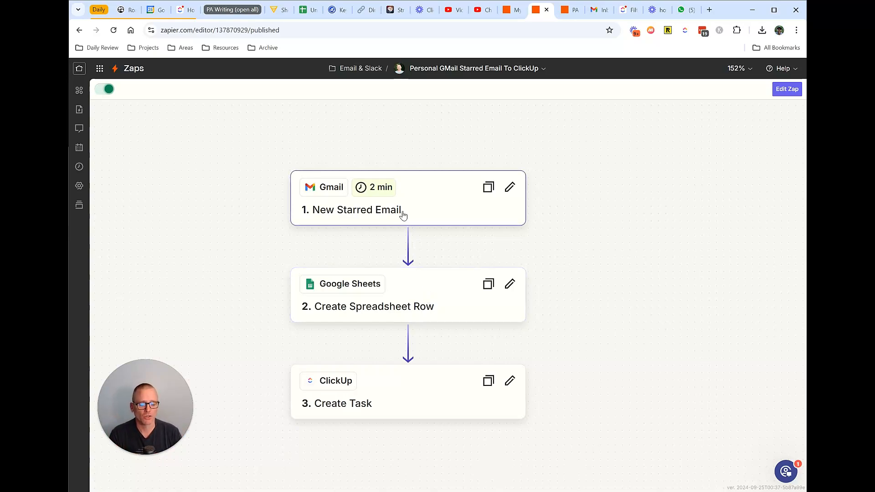
left_click(355, 209)
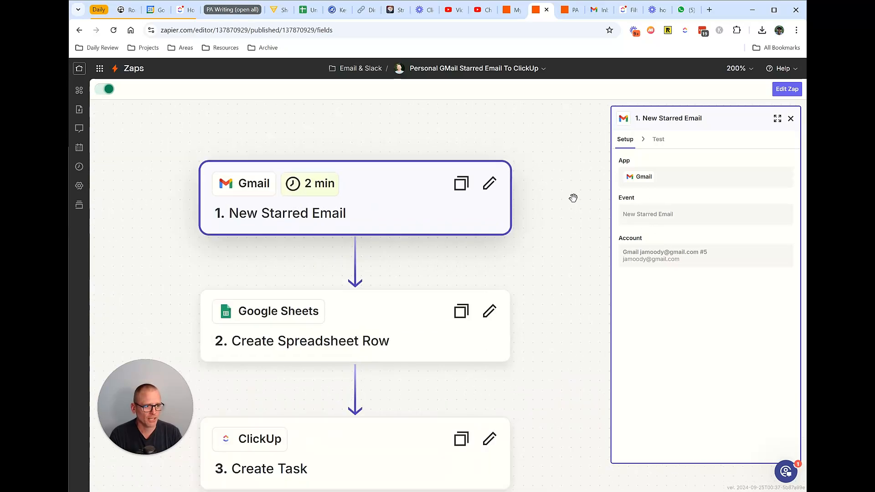
- Review the Gmail trigger panel, then bring up the Google Sheets Create Spreadsheet Row setup
scroll("down", 3)
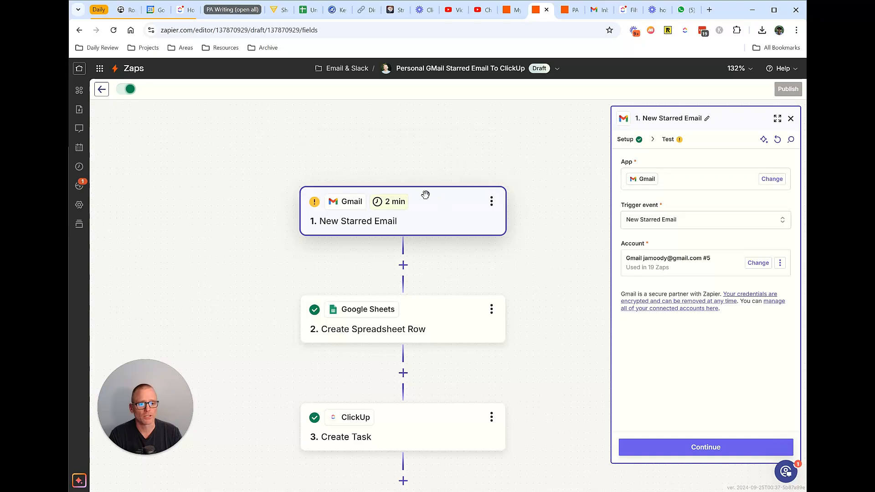
mouse_move(403, 222)
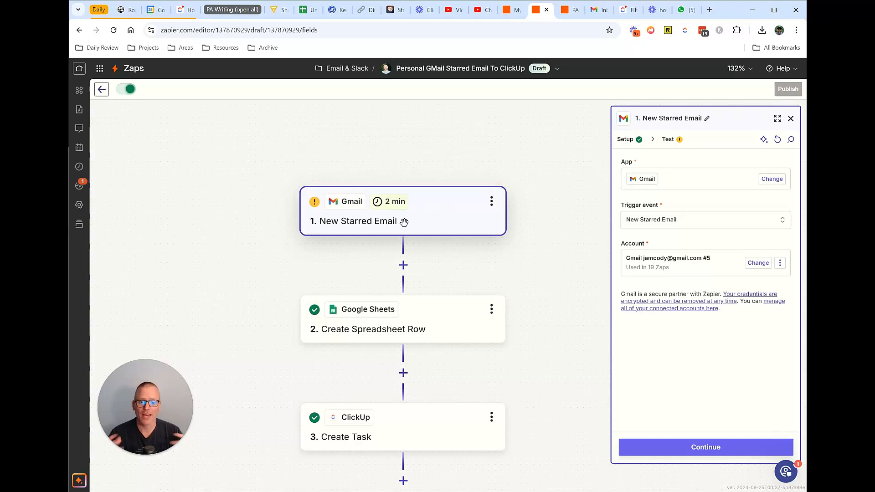
mouse_move(476, 224)
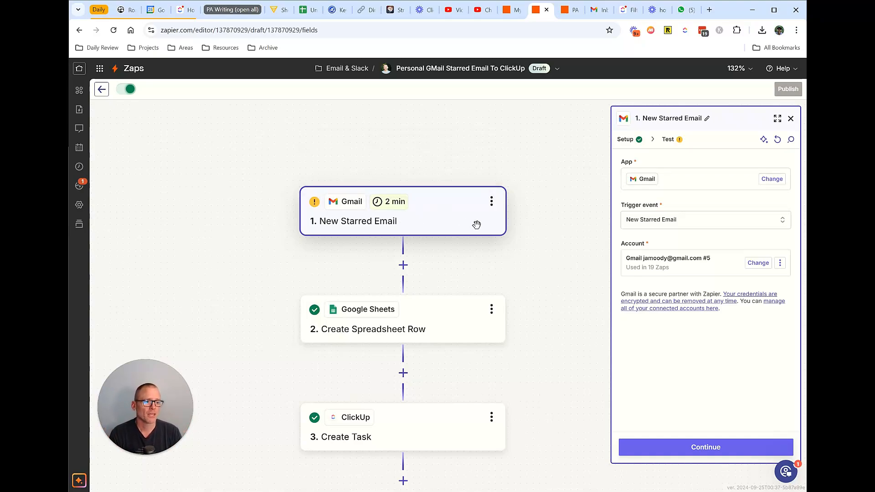
mouse_move(536, 200)
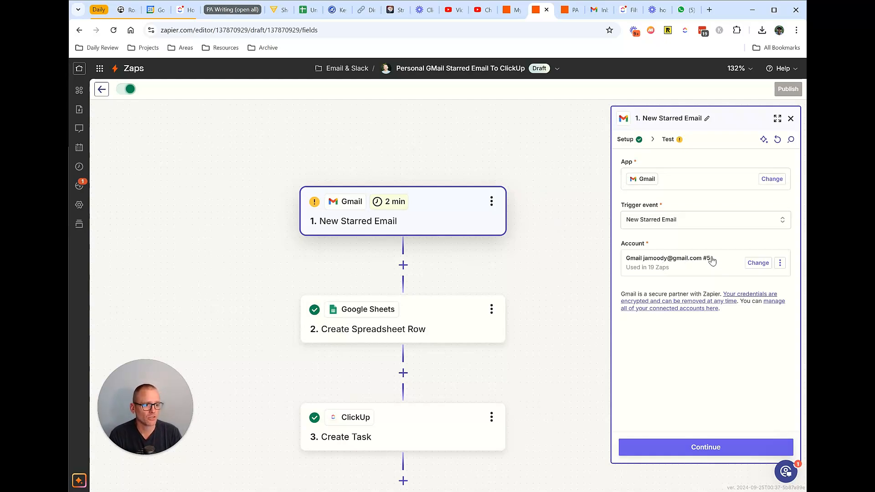
mouse_move(646, 430)
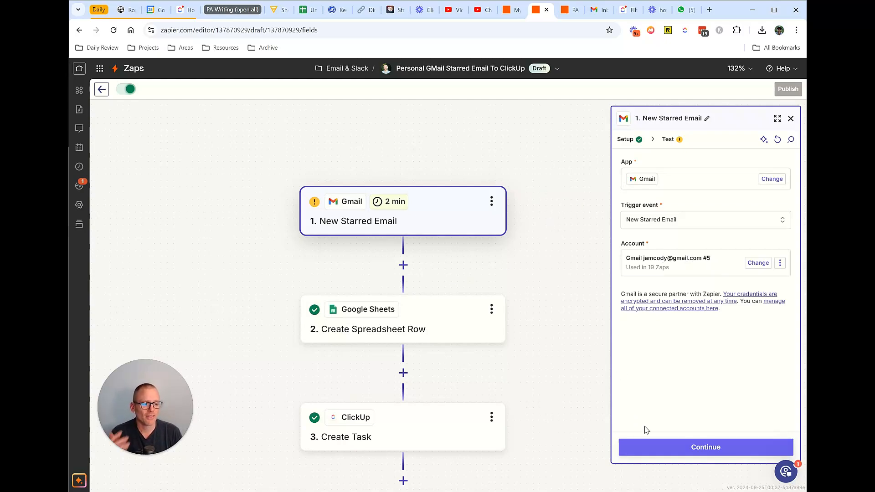
left_click(705, 447)
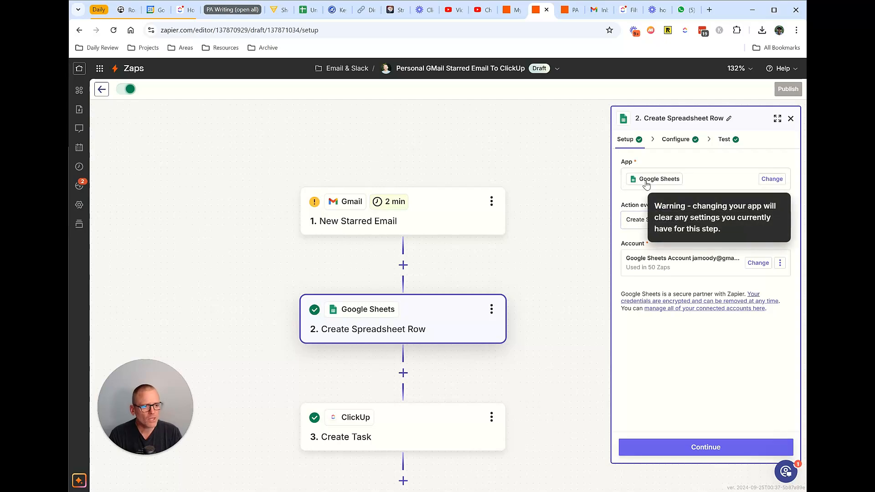
mouse_move(609, 214)
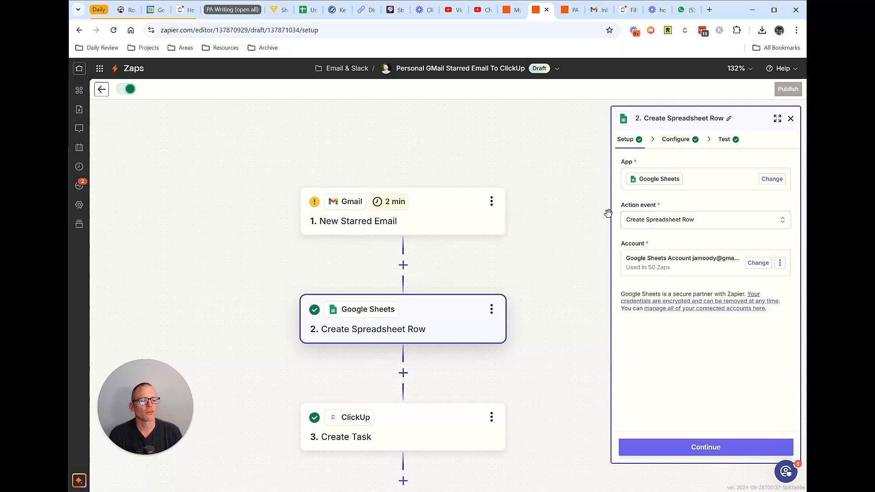
mouse_move(717, 208)
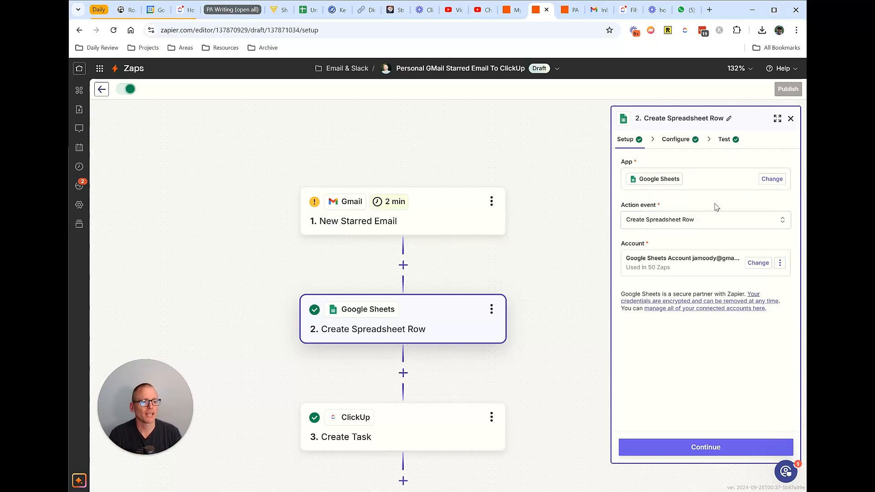
- Review the Create Spreadsheet Row field mappings and its test output
left_click(675, 139)
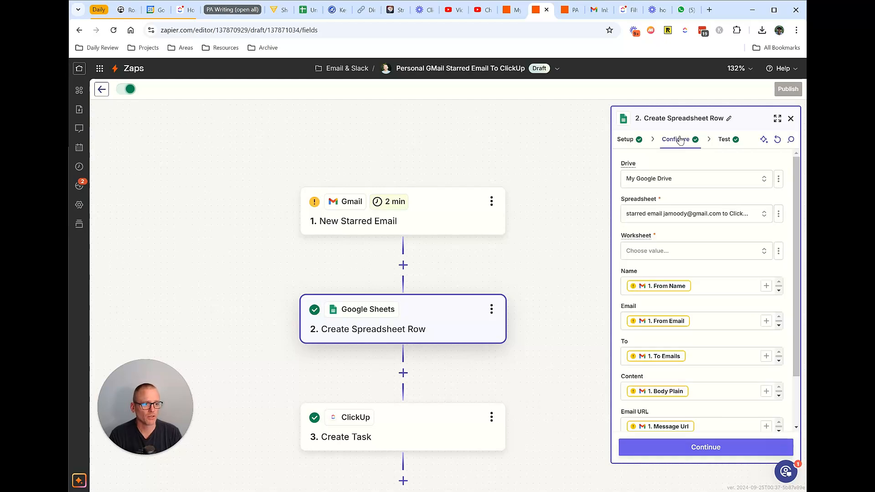
mouse_move(657, 229)
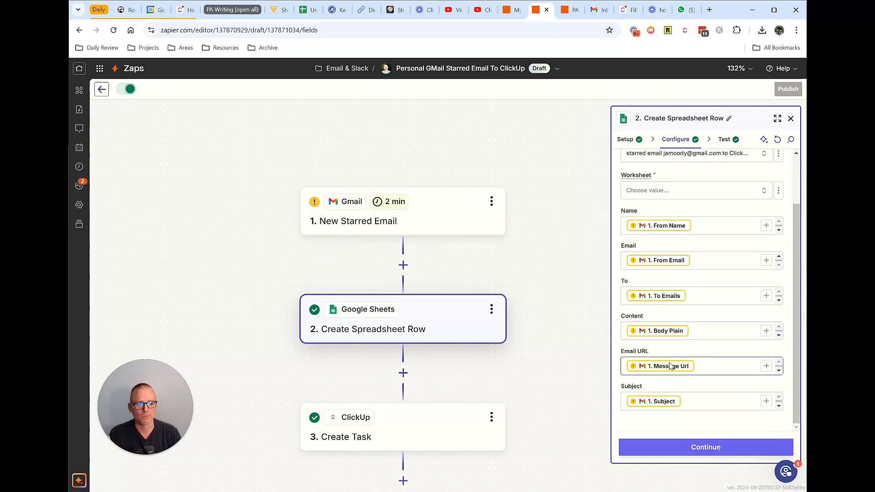
mouse_move(667, 371)
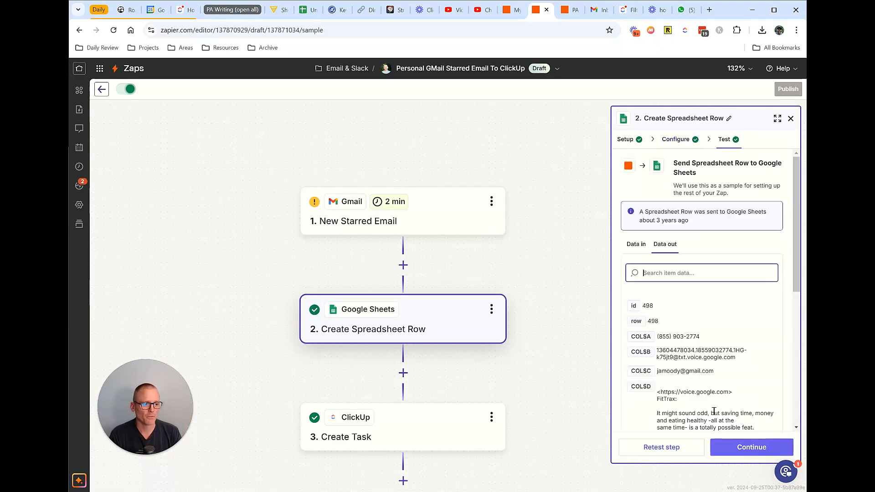
scroll("down", 3)
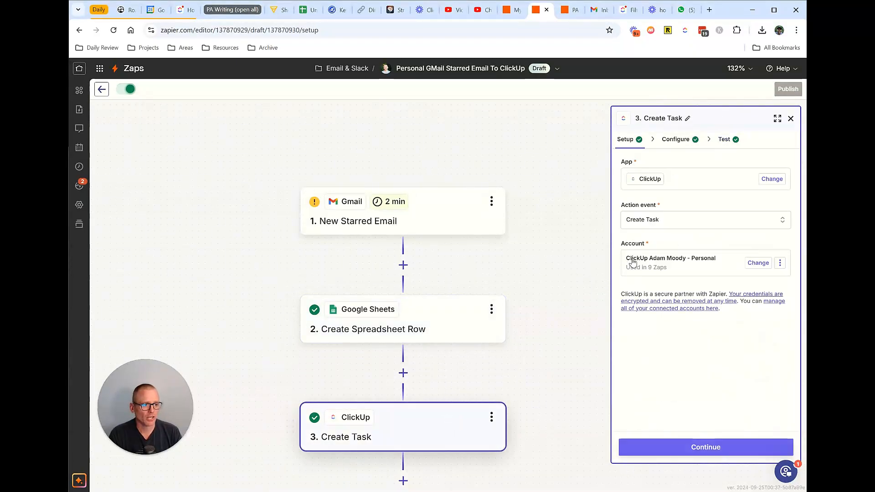
mouse_move(562, 320)
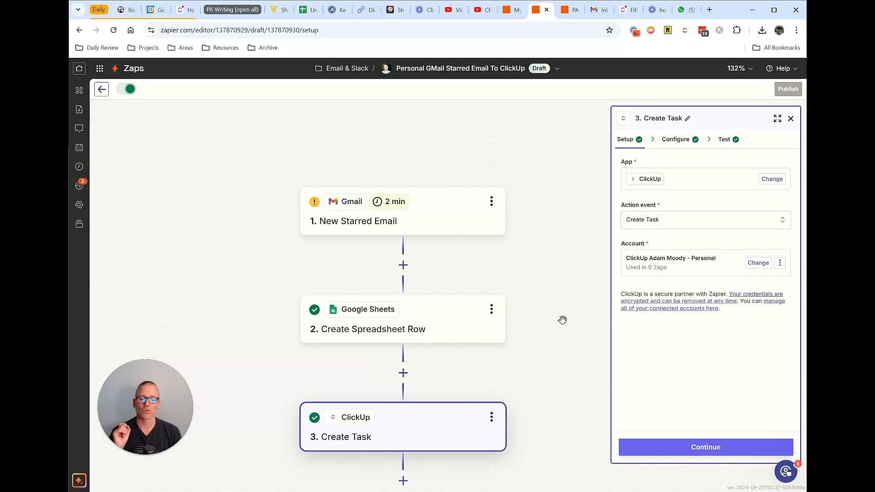
mouse_move(463, 356)
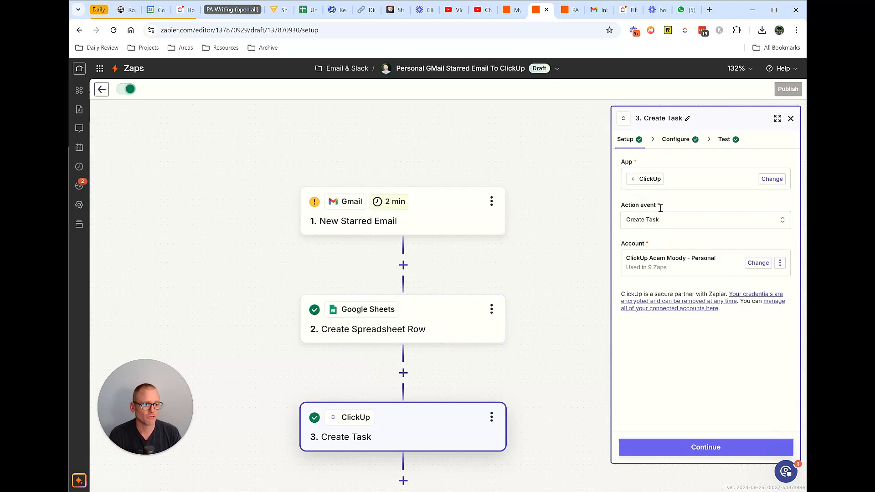
- Show the ClickUp Create Task configuration with workspace, space, folder, list and task name
left_click(674, 139)
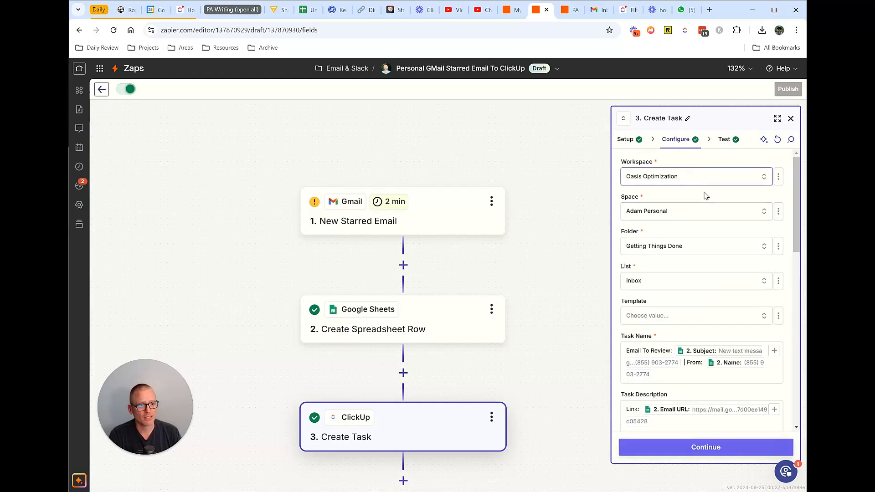
mouse_move(688, 214)
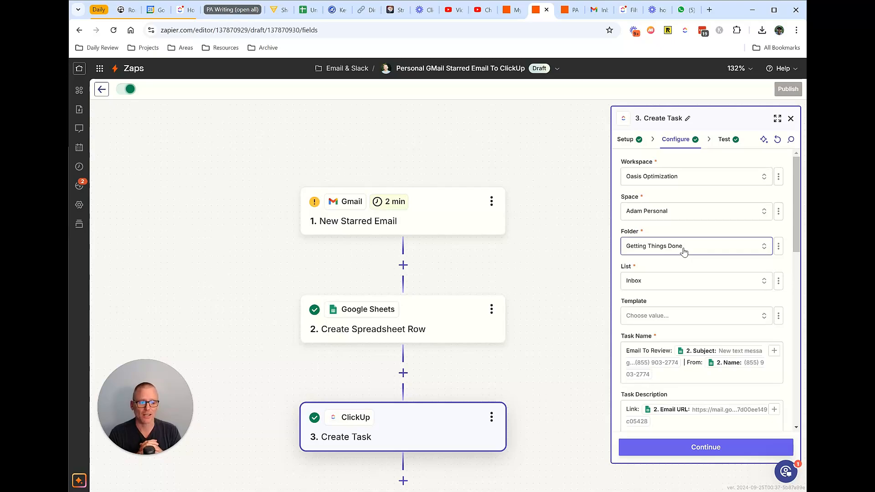
mouse_move(719, 283)
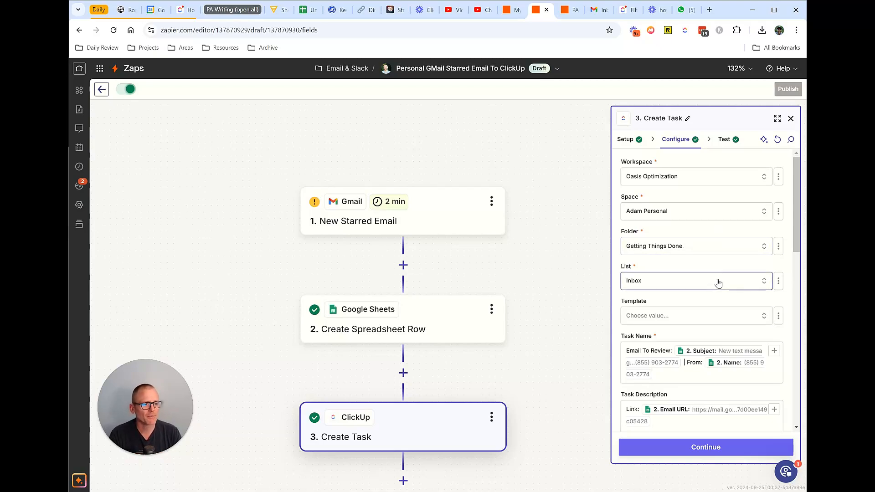
mouse_move(702, 229)
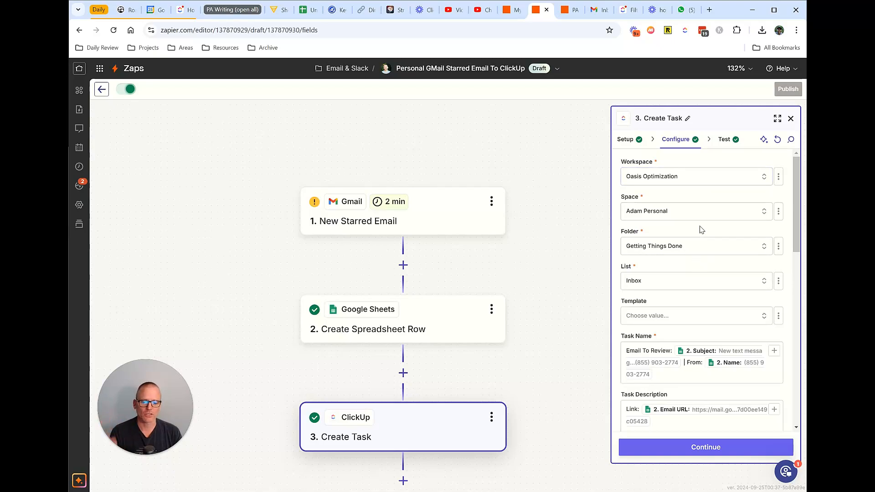
- Scroll down to the task description mapping with the email URL and content fields
scroll("down", 3)
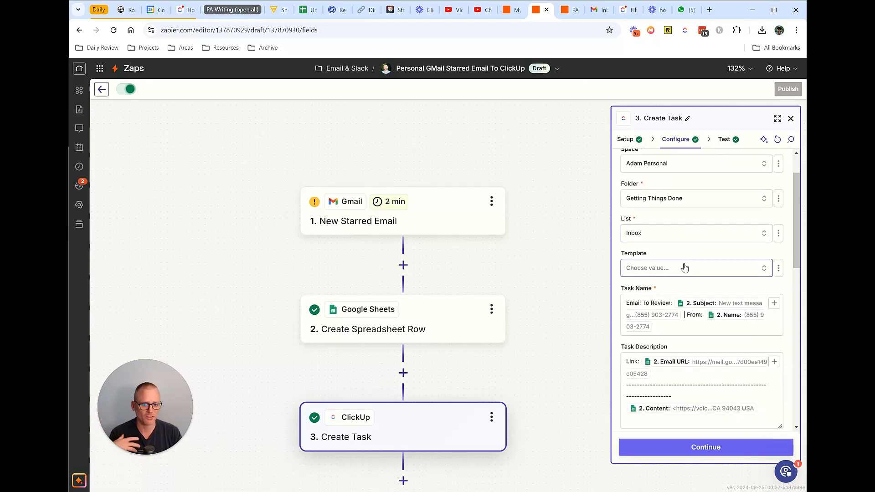
scroll("down", 3)
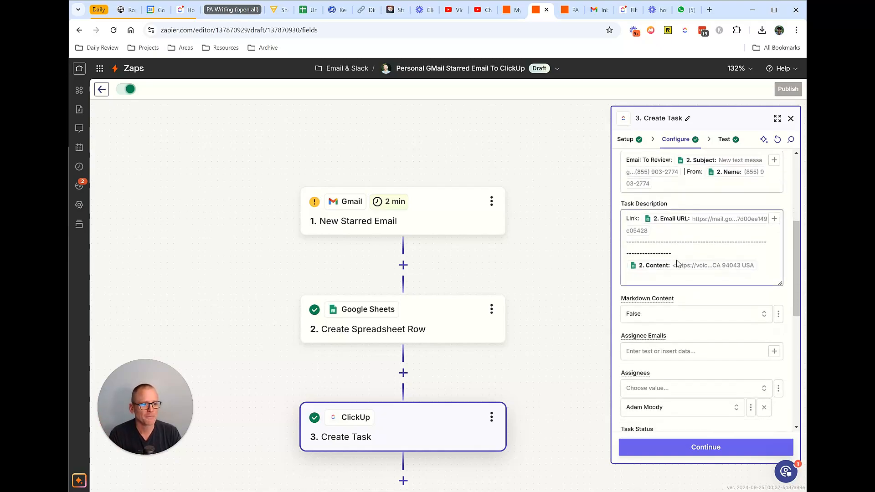
scroll("up", 3)
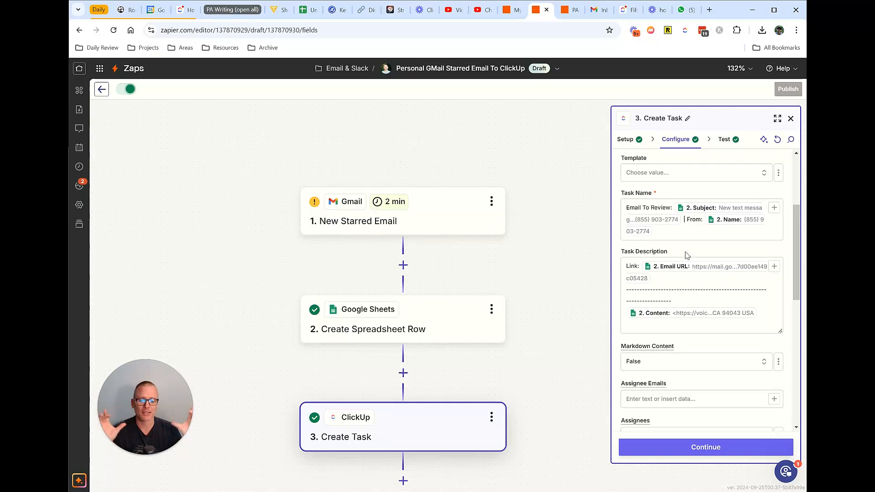
left_click(642, 218)
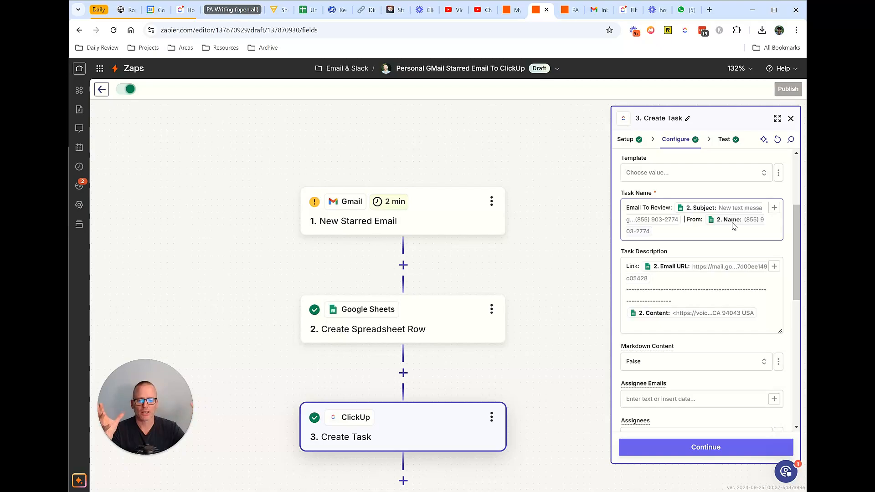
scroll("down", 3)
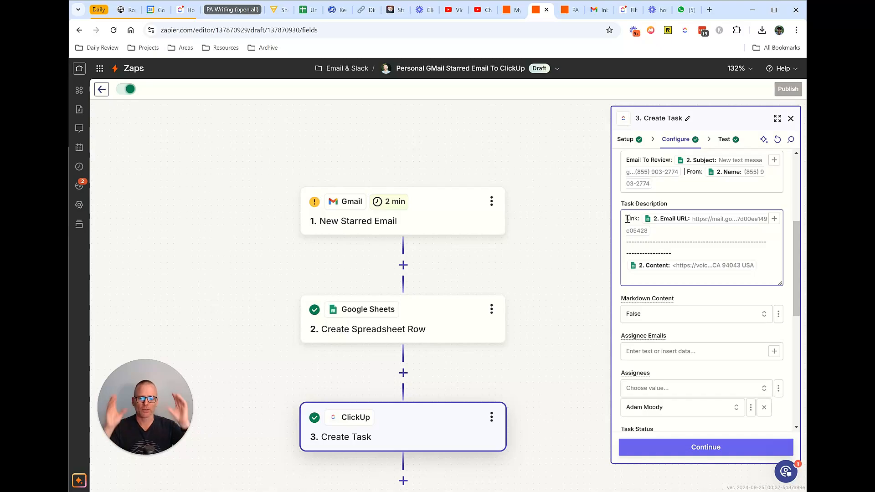
scroll("up", 3)
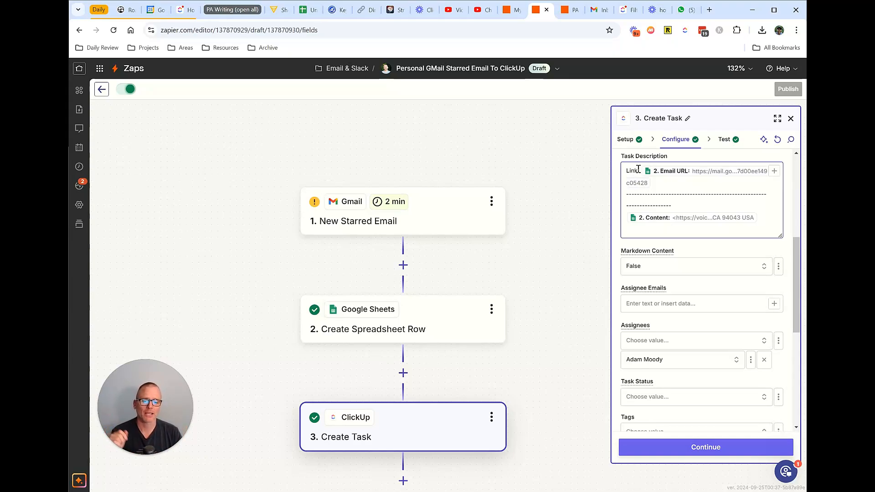
scroll("up", 3)
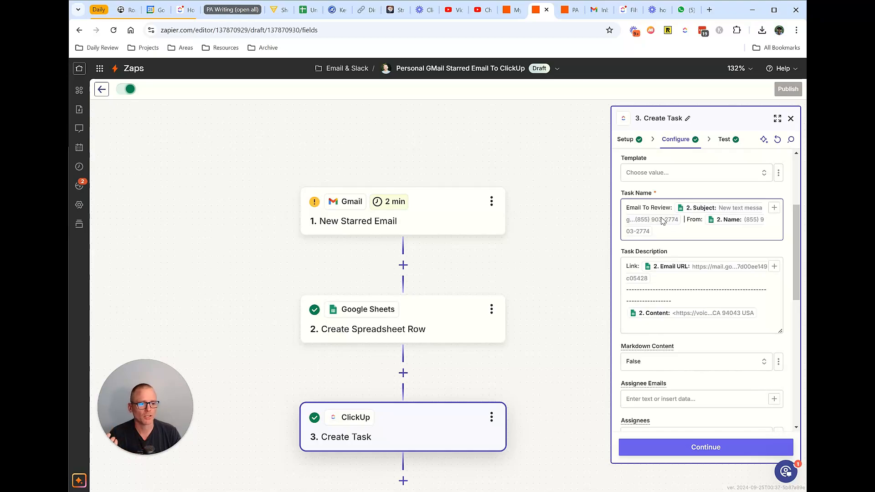
scroll("down", 3)
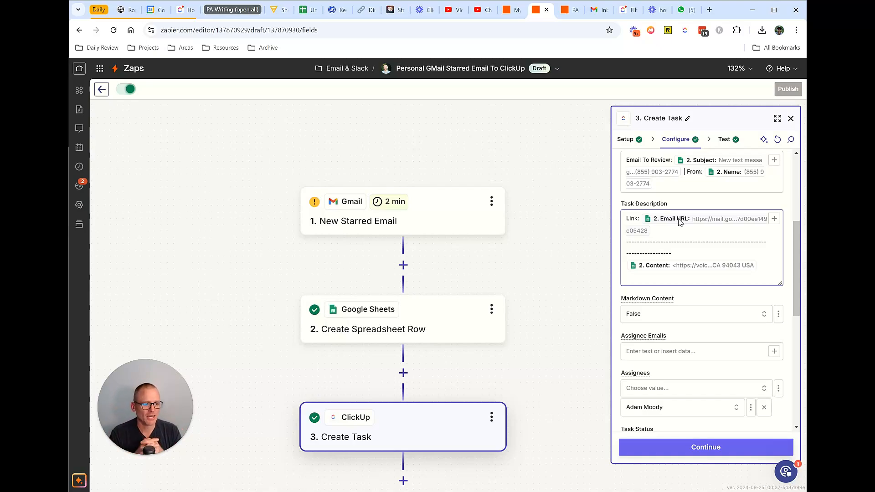
mouse_move(697, 265)
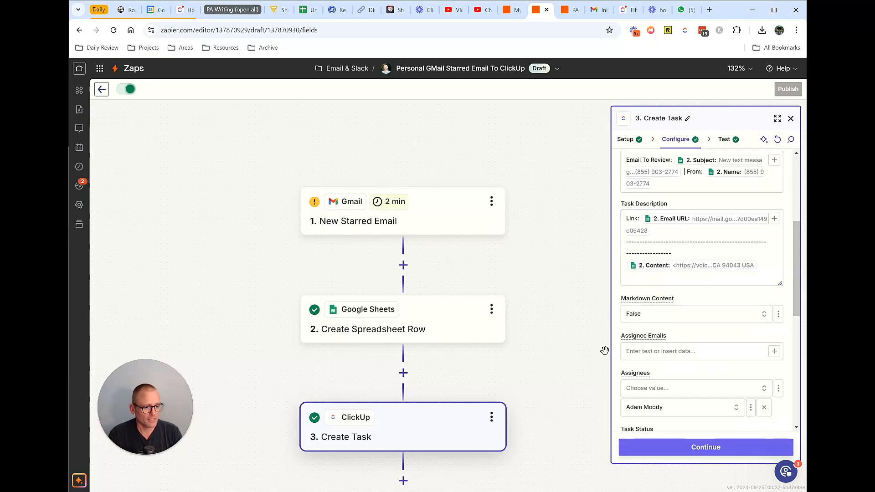
scroll("down", 3)
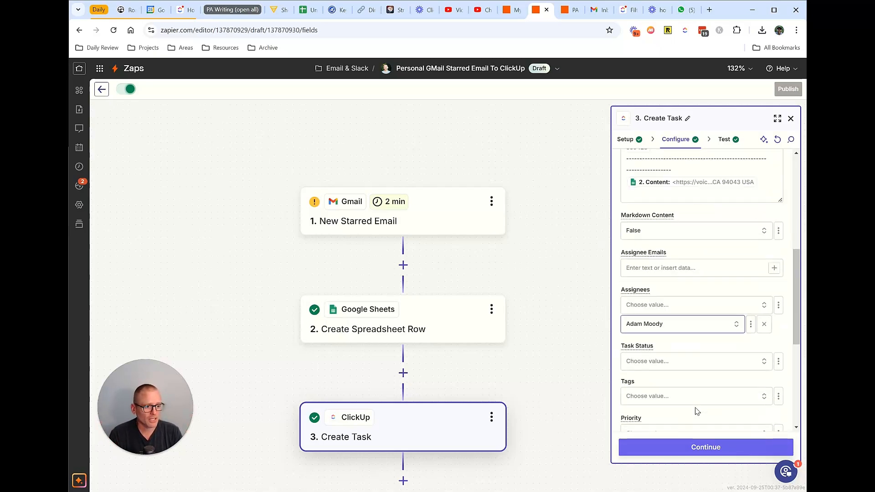
- Check the remaining task fields, including due date today and custom fields, then switch to Gmail
scroll("down", 3)
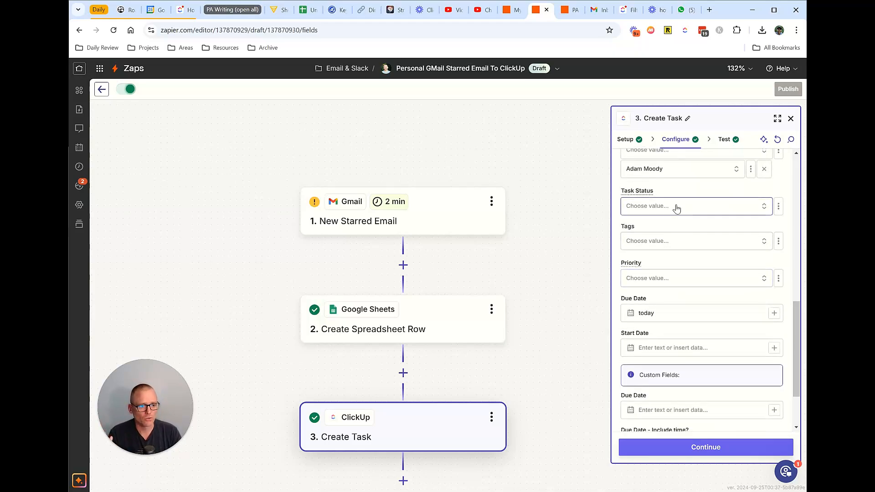
mouse_move(679, 302)
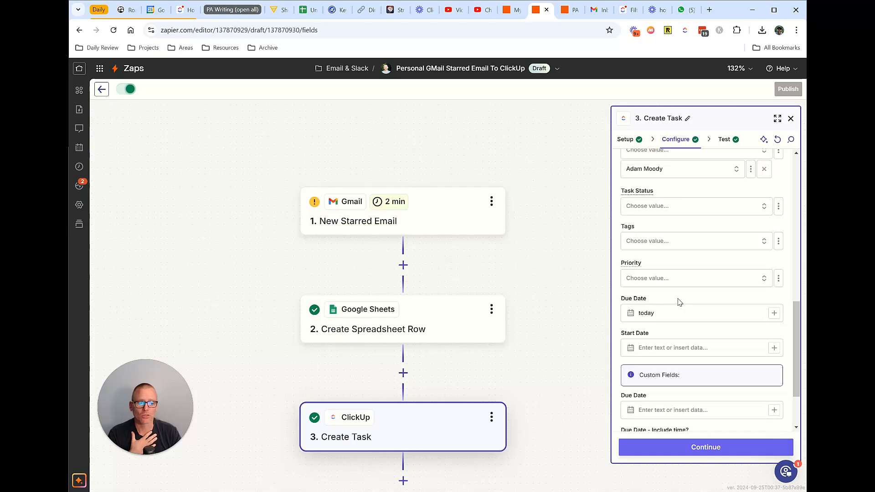
left_click(691, 313)
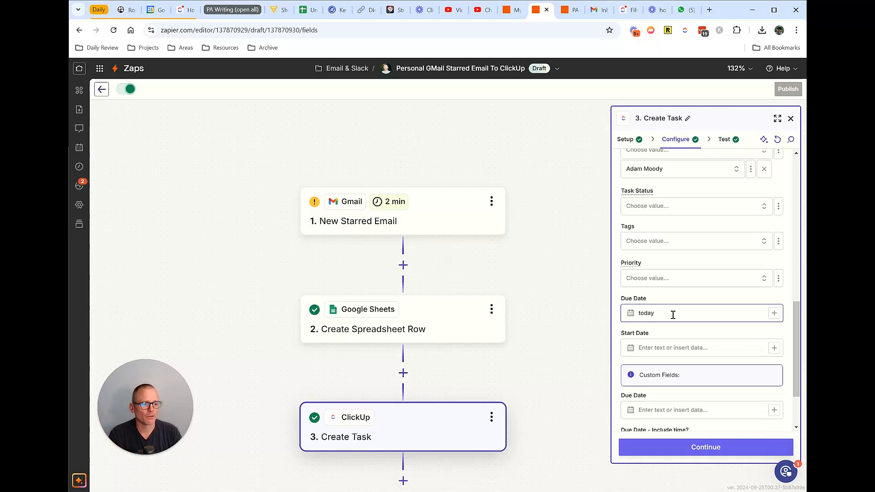
scroll("down", 3)
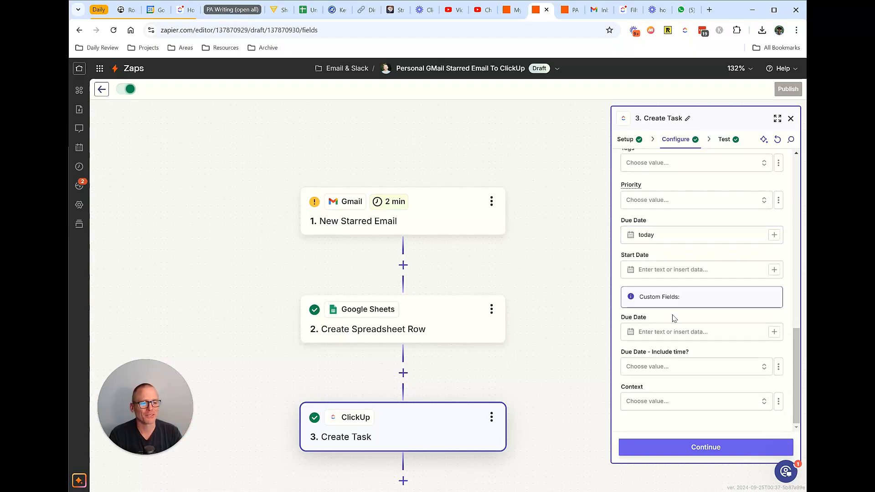
scroll("up", 3)
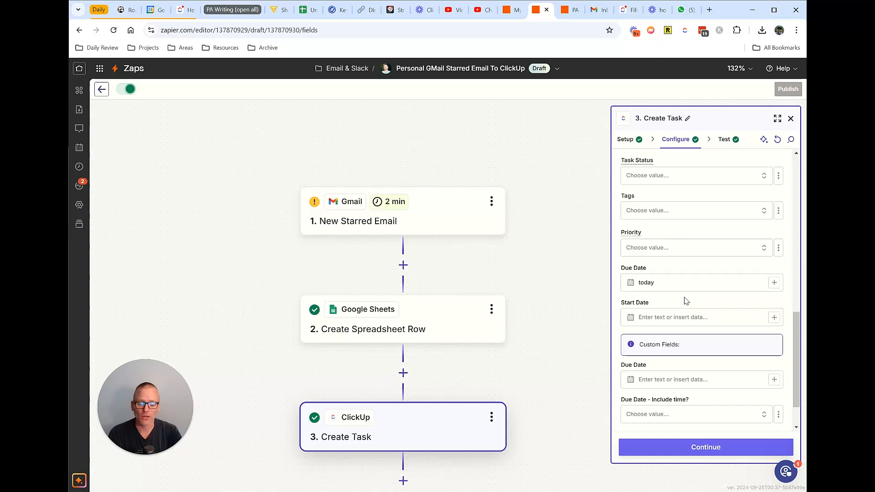
mouse_move(683, 300)
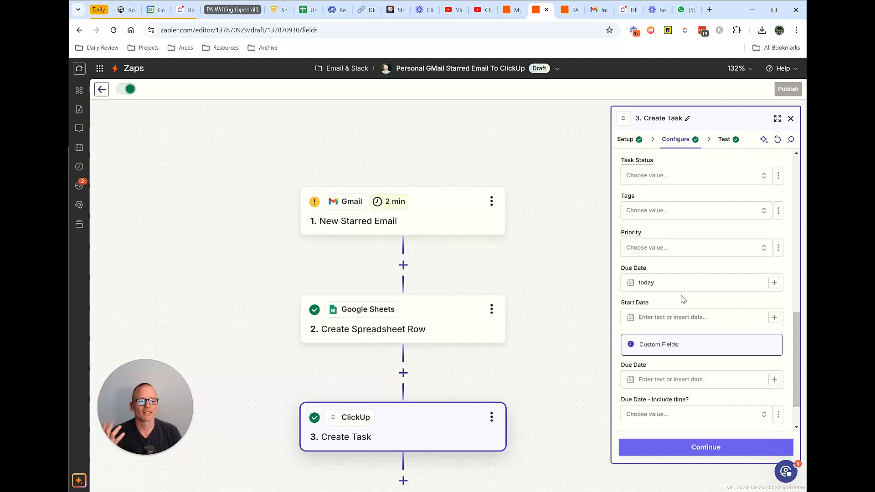
scroll("down", 3)
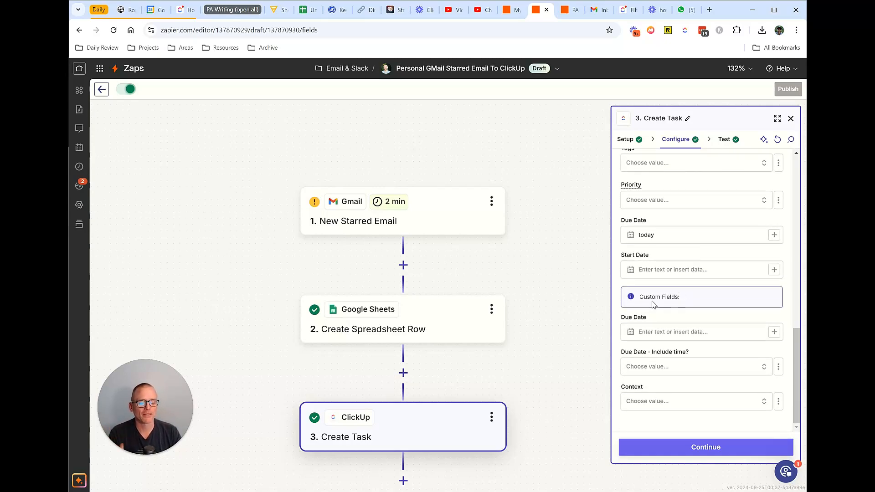
mouse_move(547, 278)
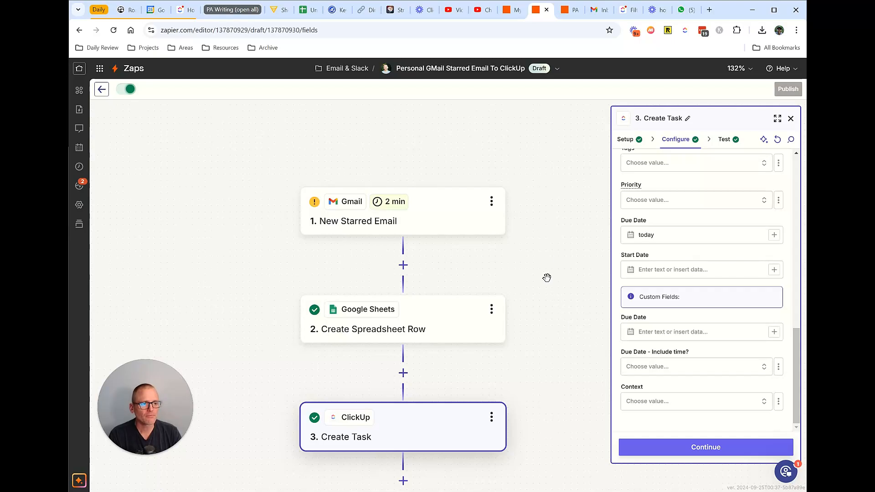
mouse_move(557, 137)
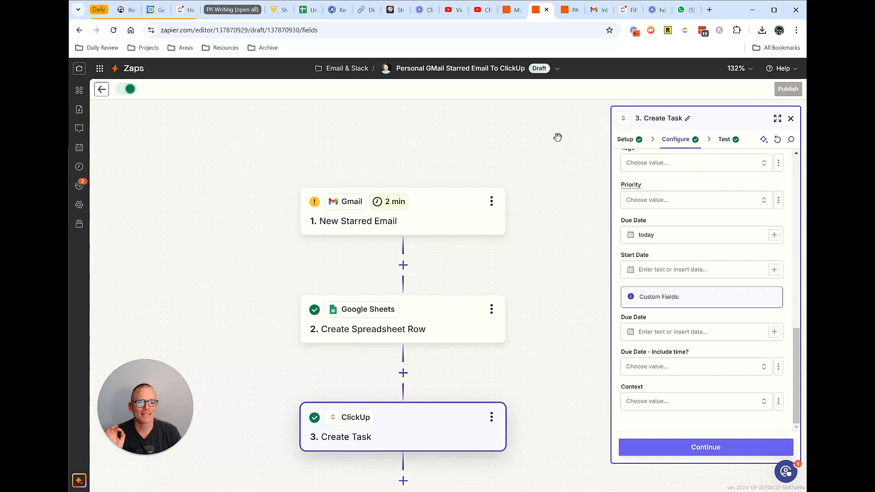
mouse_move(588, 75)
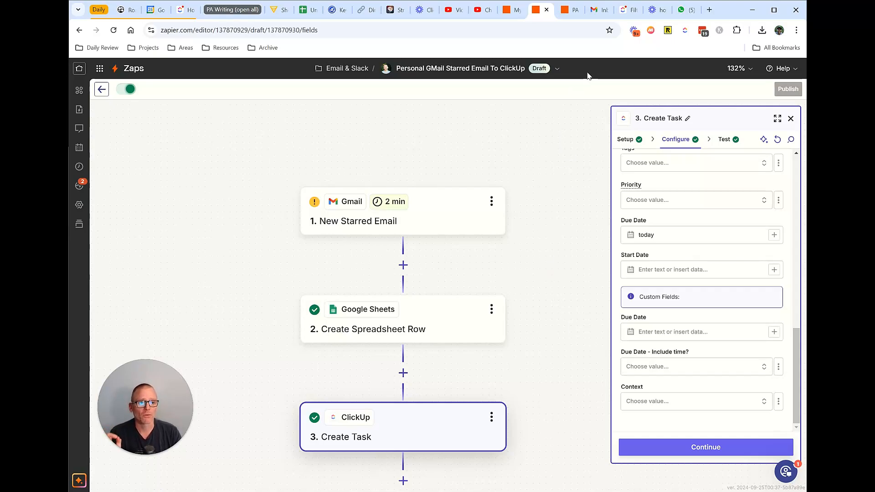
left_click(593, 9)
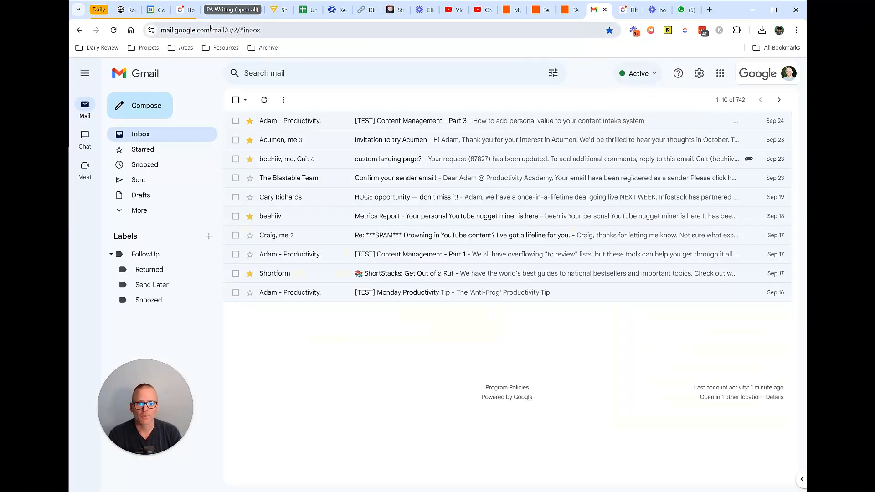
- Inspect the /u/ account number in the Gmail address, then return to the Formatter Zap
left_click(211, 30)
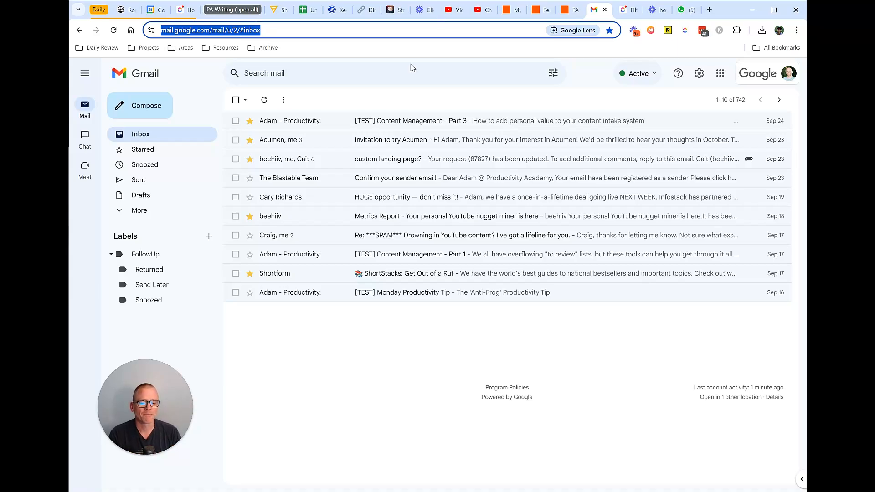
mouse_move(305, 54)
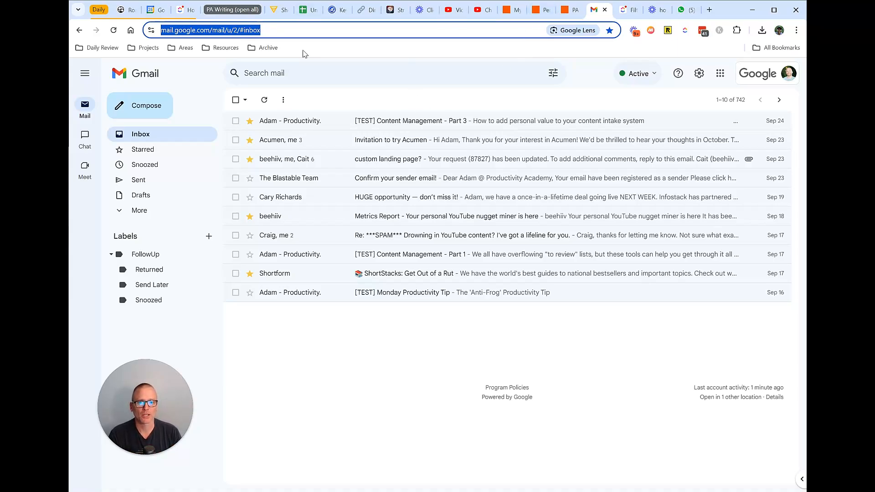
mouse_move(305, 121)
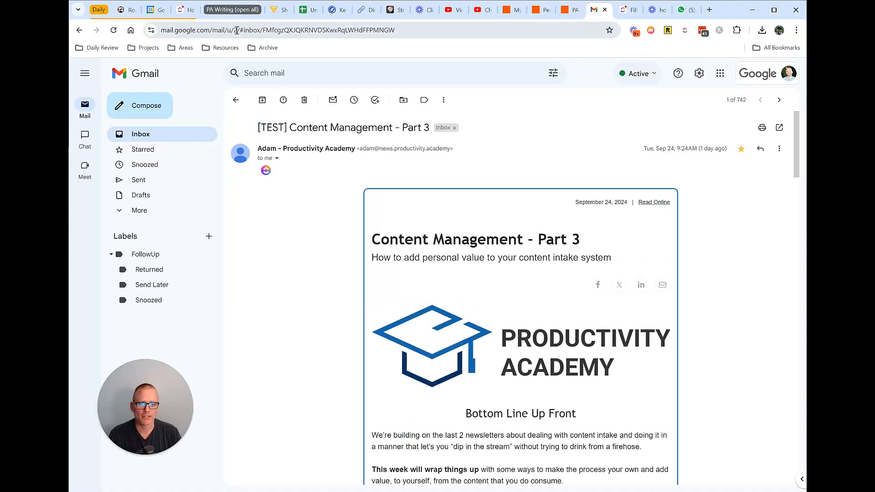
left_click(570, 10)
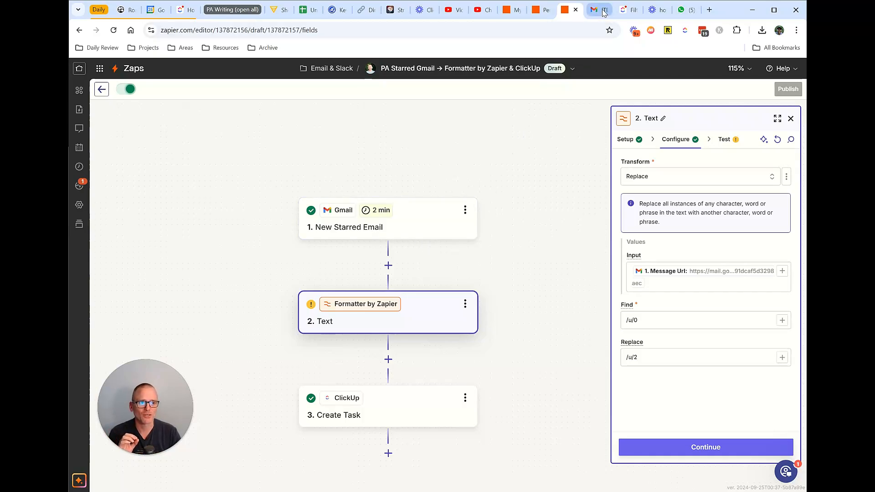
- Compare the test email's address across tabs, noting the /u/2 account segment
left_click(599, 9)
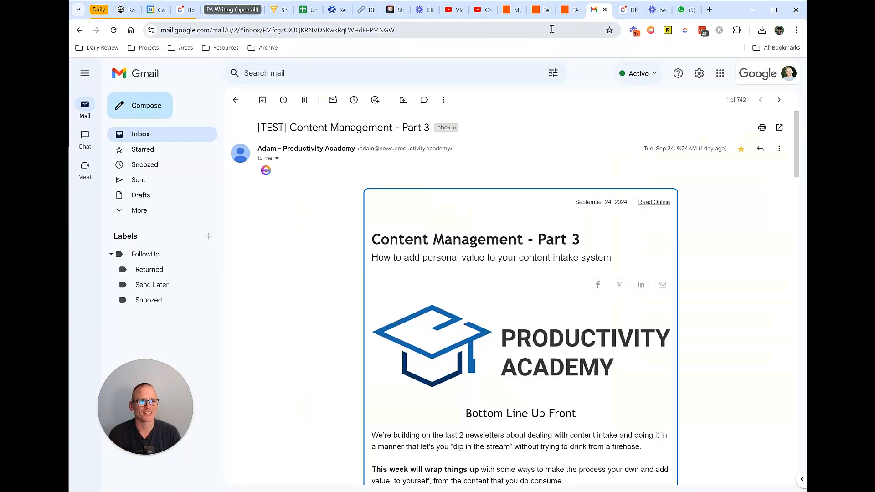
left_click(569, 10)
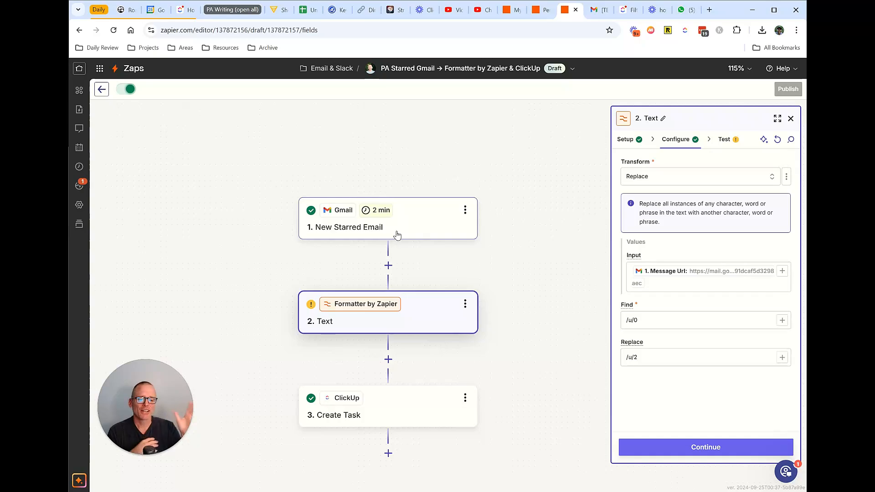
left_click(597, 10)
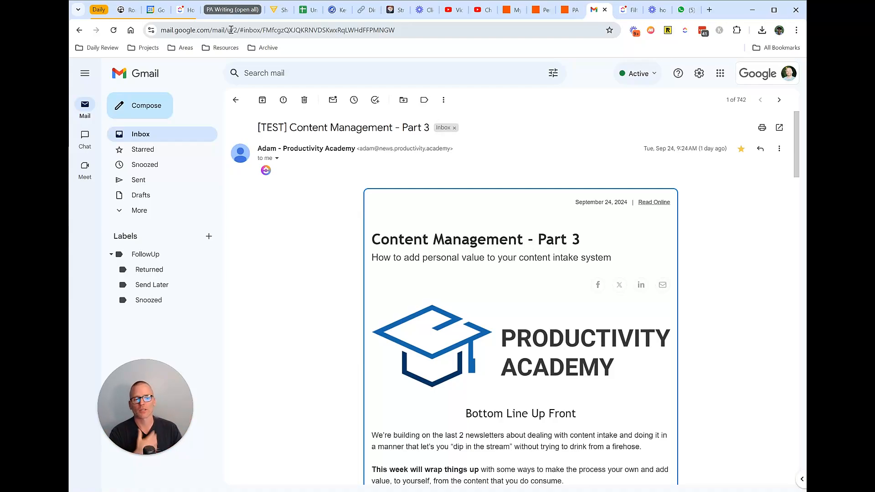
left_click(569, 10)
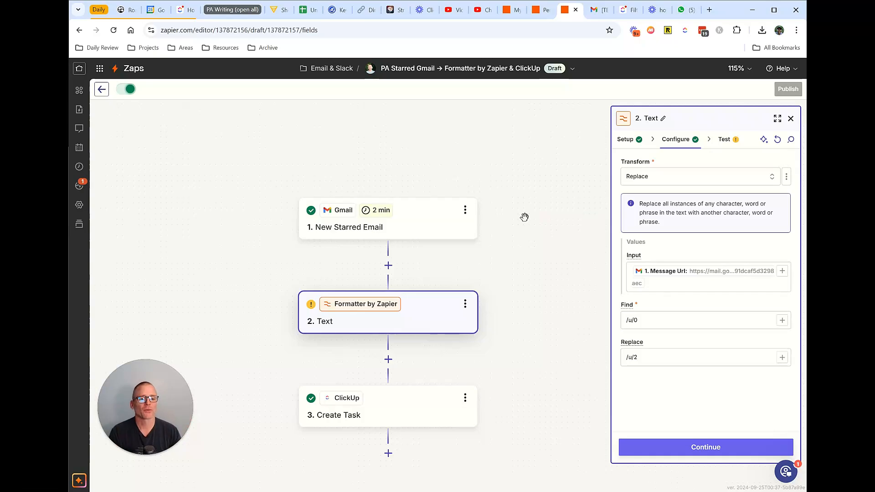
mouse_move(472, 284)
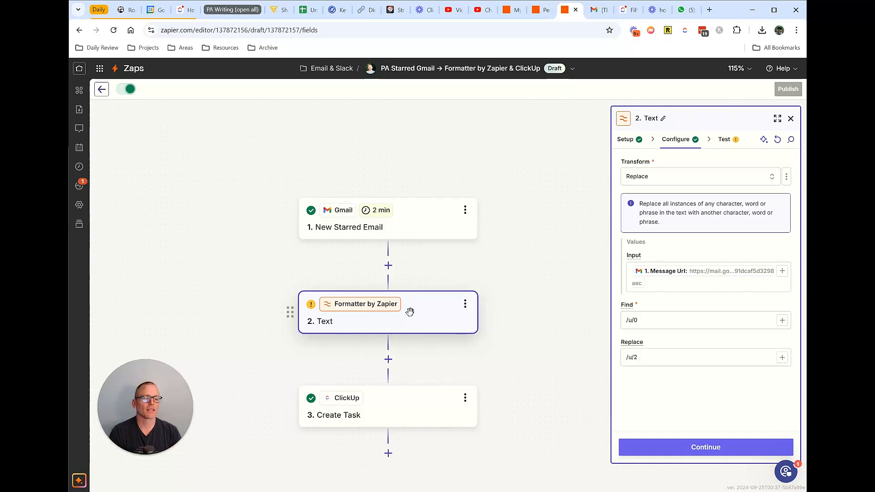
- Confirm Find /u/0 and Replace /u/2, then continue to the Formatter test
left_click(698, 320)
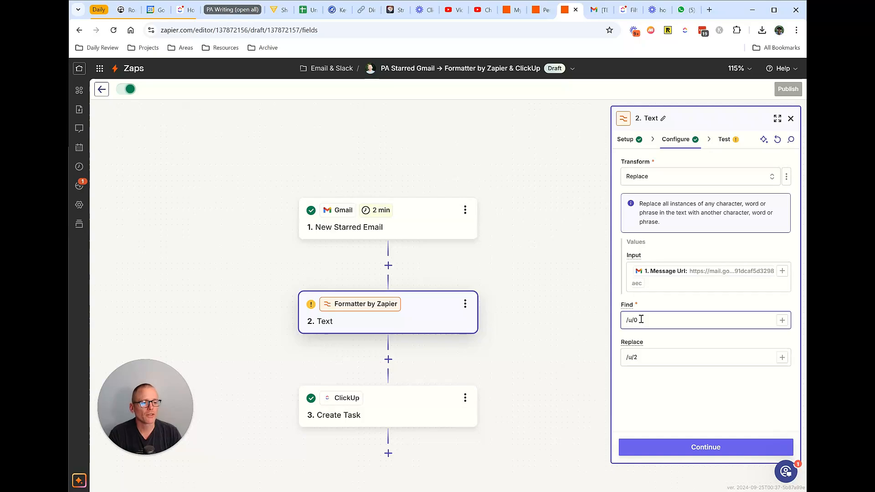
left_click(698, 358)
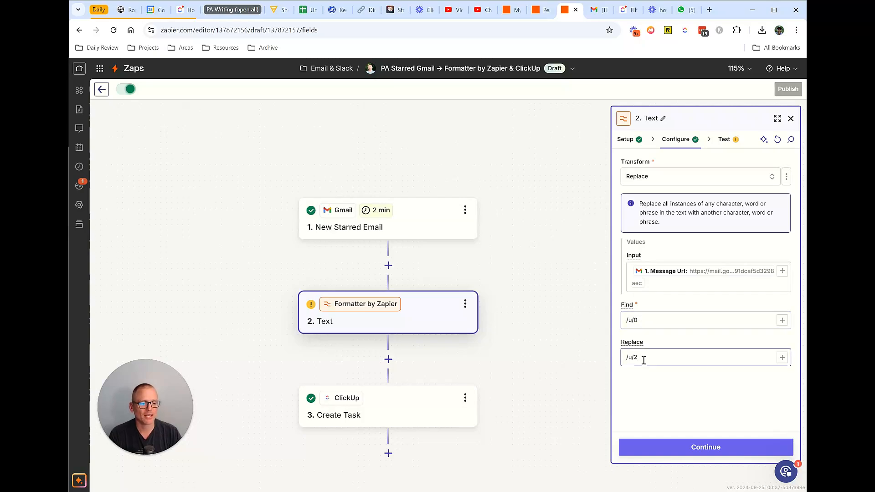
mouse_move(404, 234)
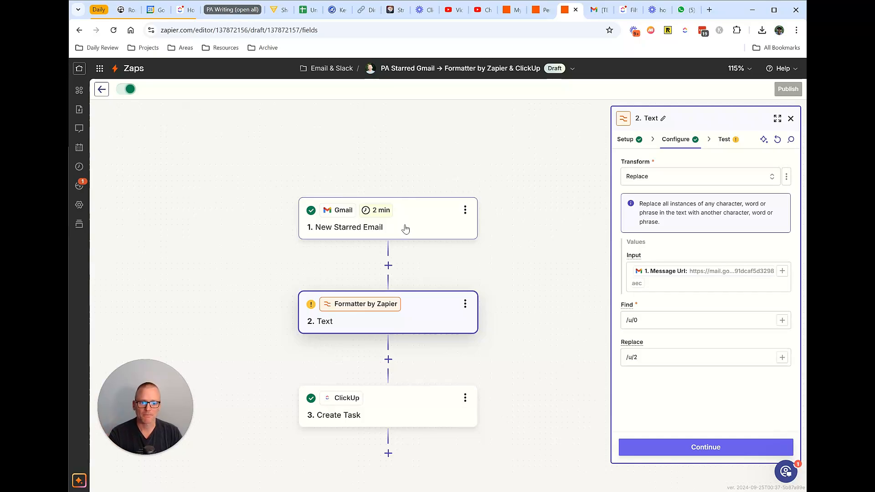
left_click(344, 227)
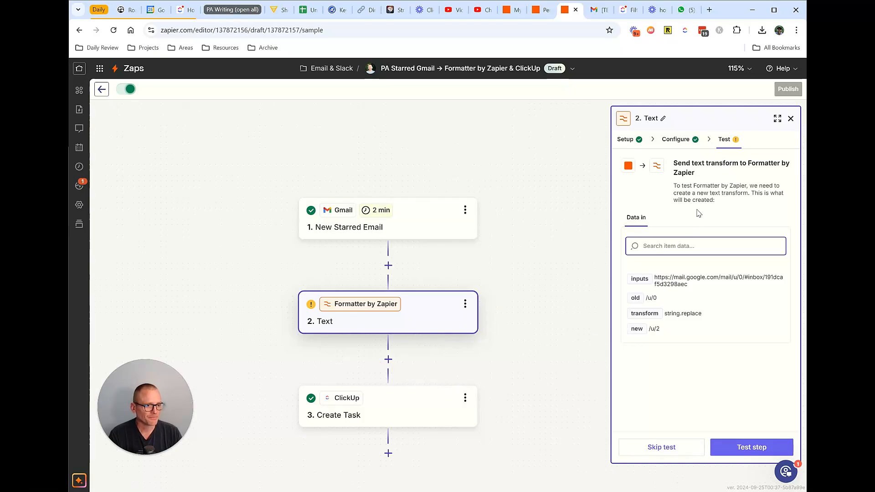
mouse_move(655, 147)
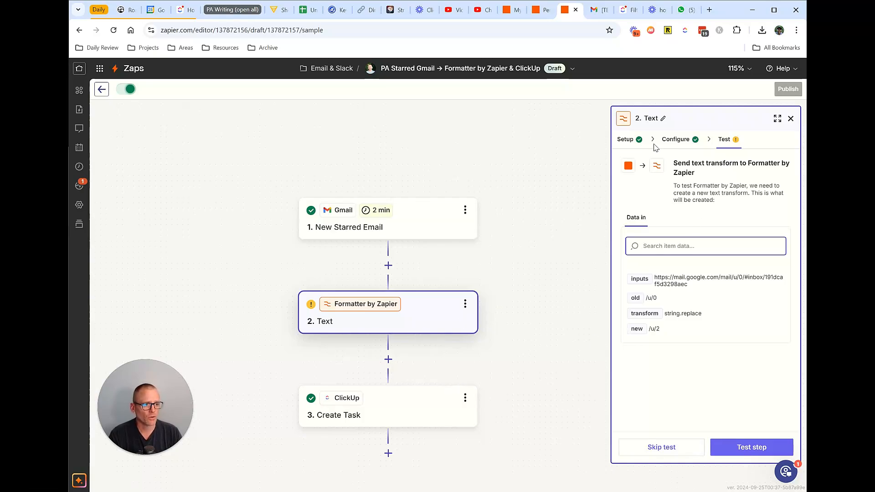
- Review the Formatter step's app, event and Replace settings, then open the ClickUp Create Task step
left_click(624, 139)
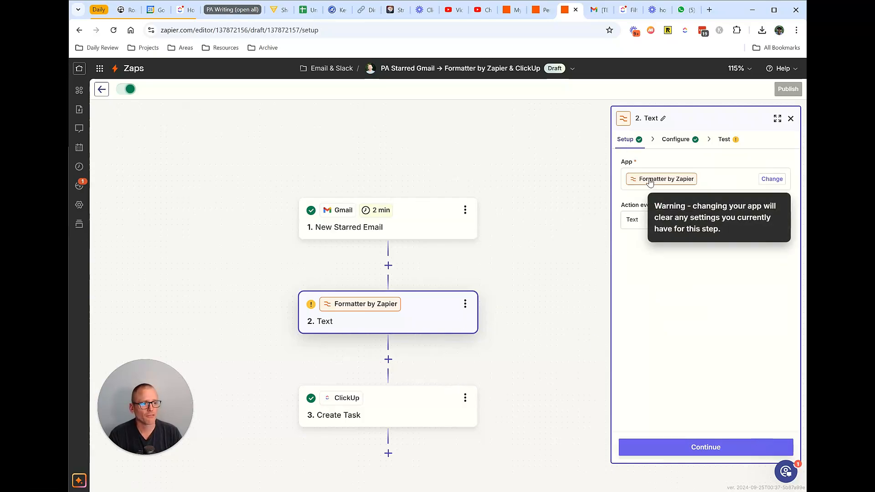
mouse_move(642, 219)
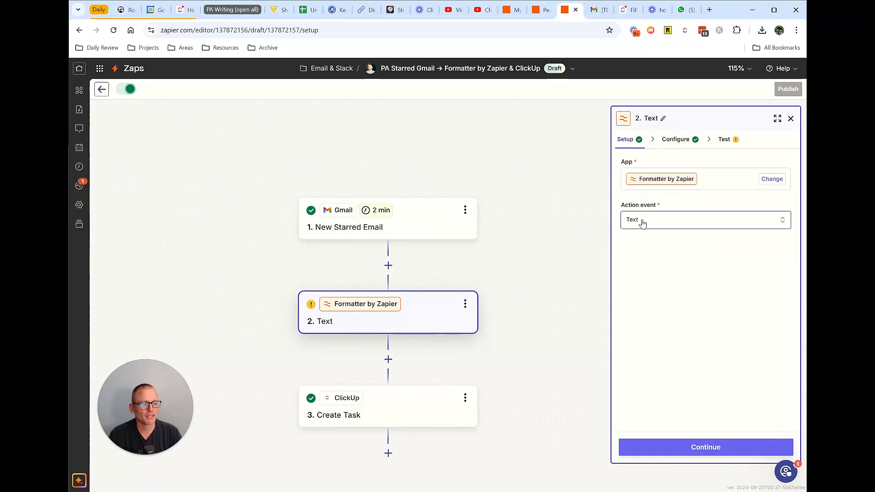
left_click(676, 139)
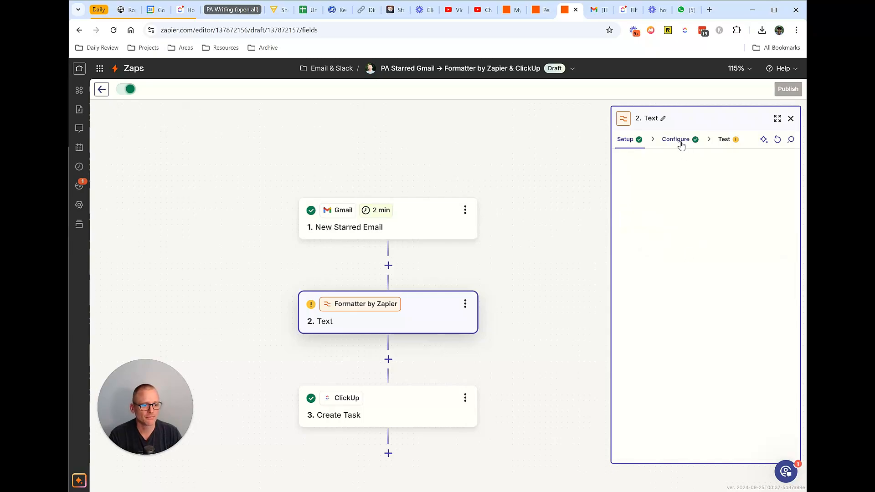
left_click(676, 139)
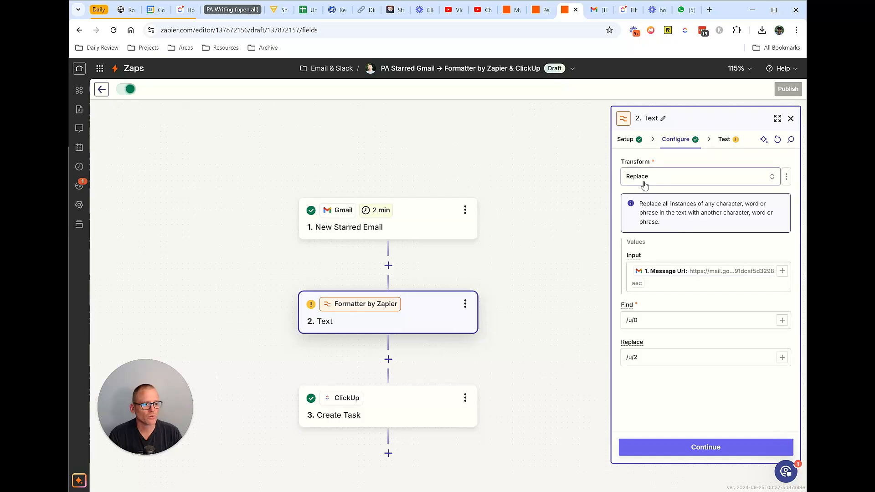
mouse_move(653, 183)
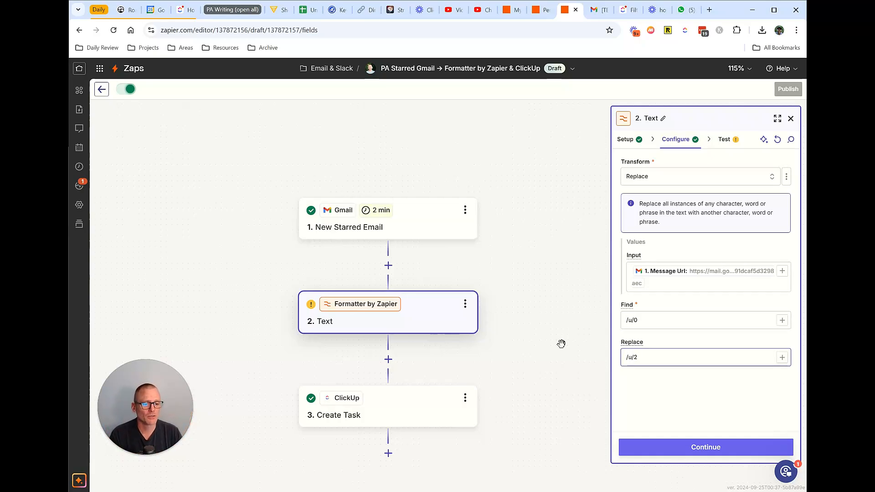
left_click(388, 406)
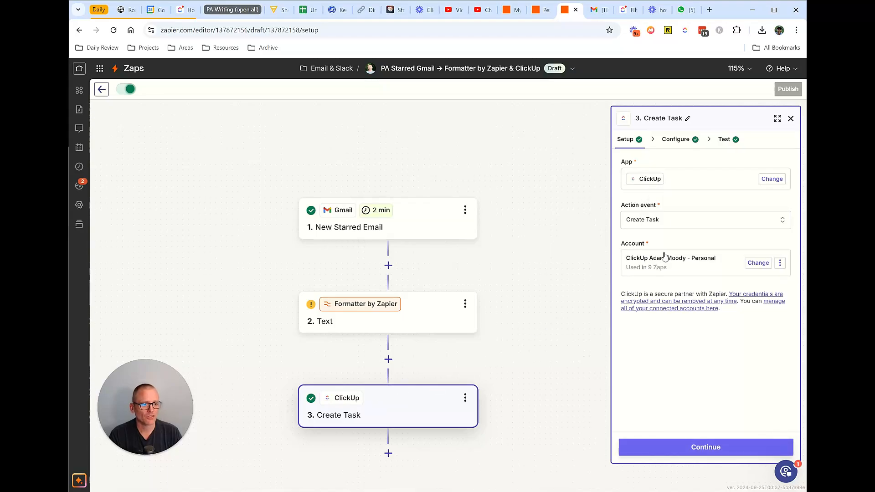
- Scroll the Create Task fields to confirm Task Name and Description use the Formatter output
left_click(676, 139)
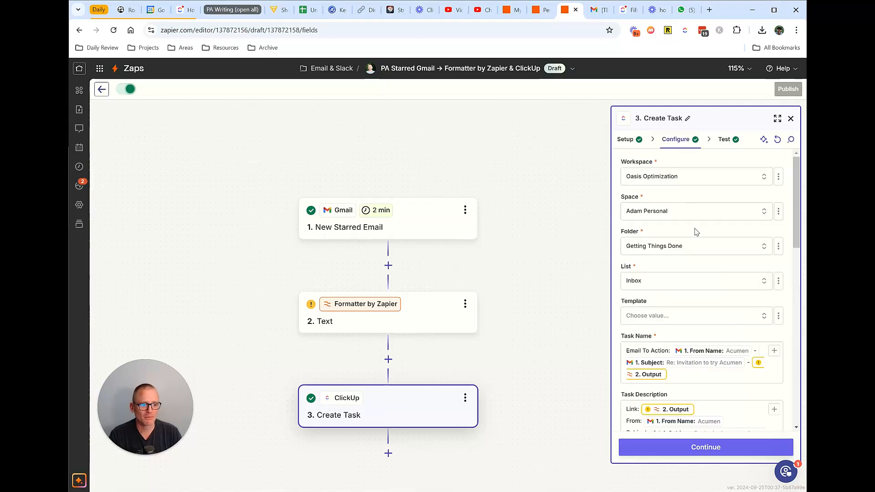
scroll("down", 3)
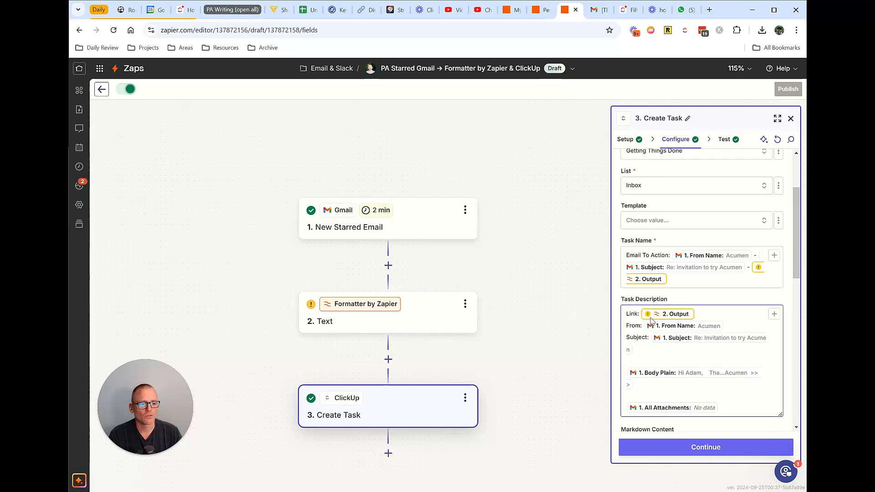
mouse_move(486, 322)
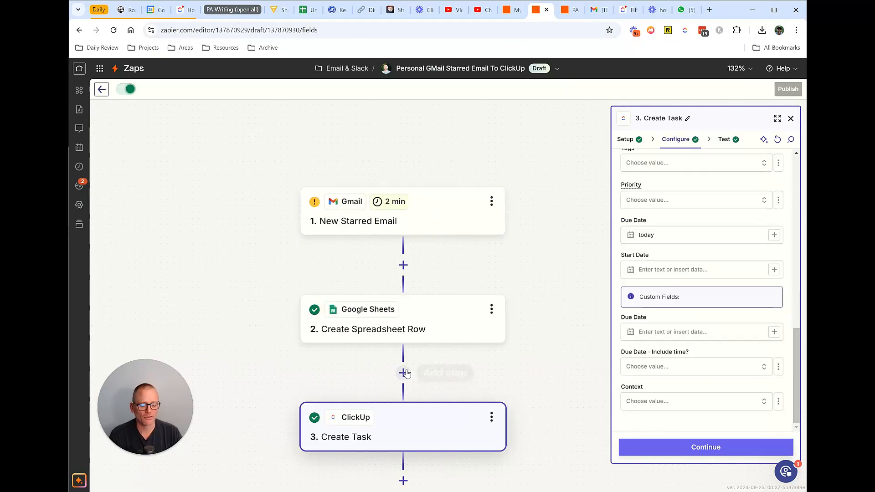
- Scroll the old Zap's Create Task fields showing the sheet's email URL and content
scroll("up", 3)
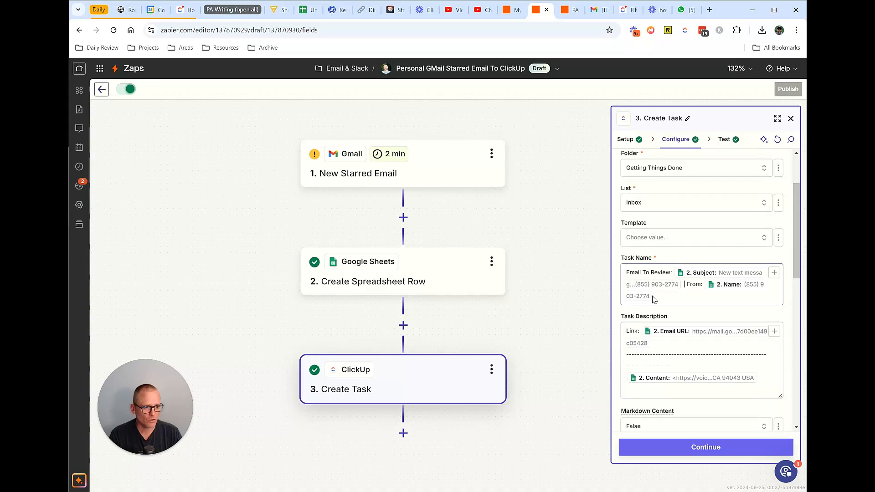
scroll("down", 3)
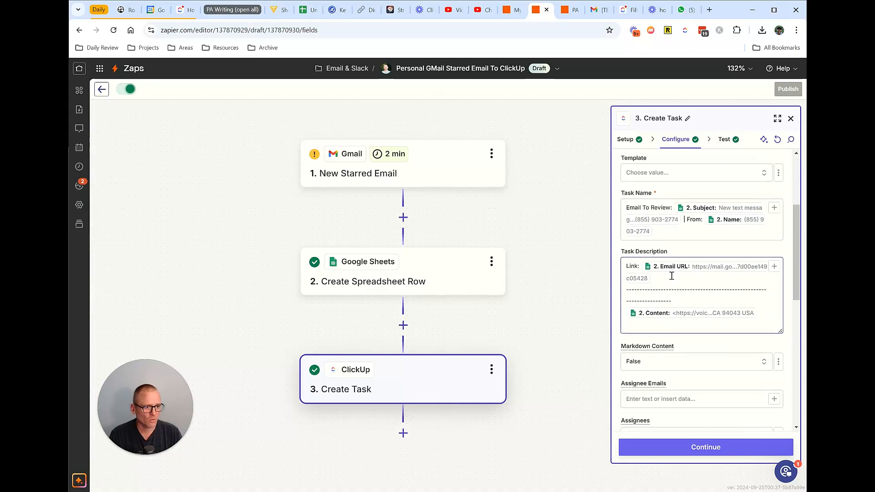
mouse_move(682, 273)
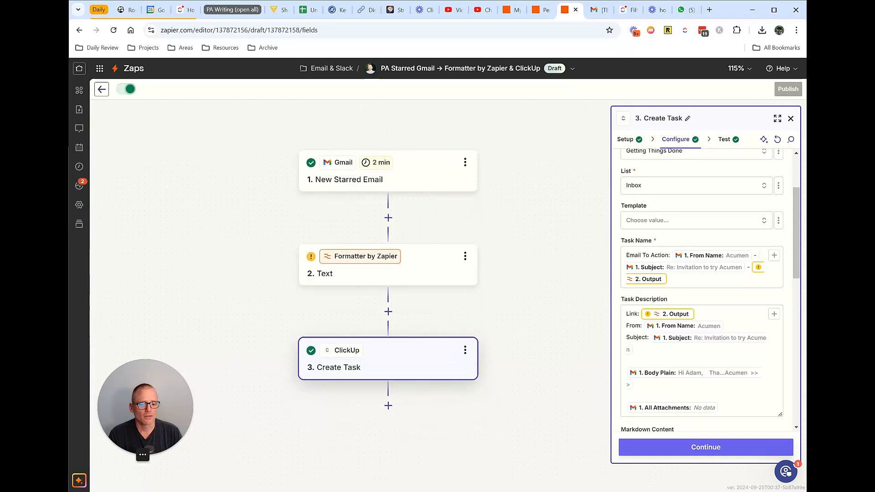
mouse_move(762, 289)
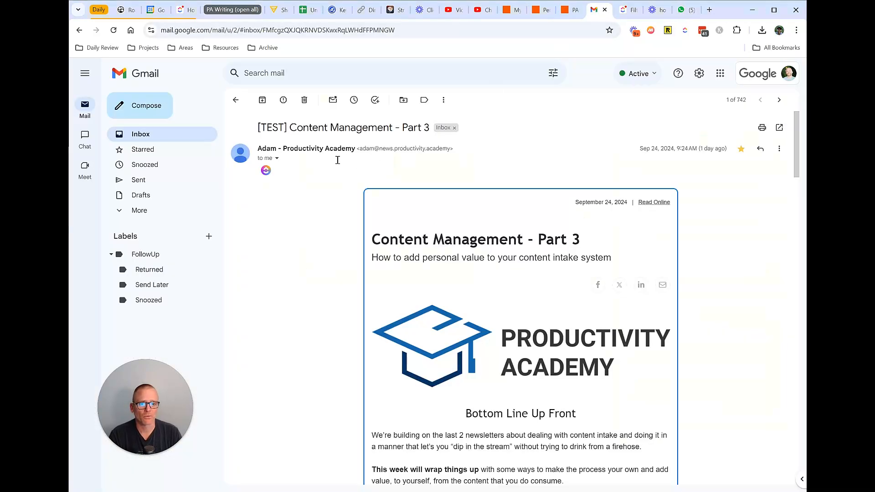
mouse_move(629, 9)
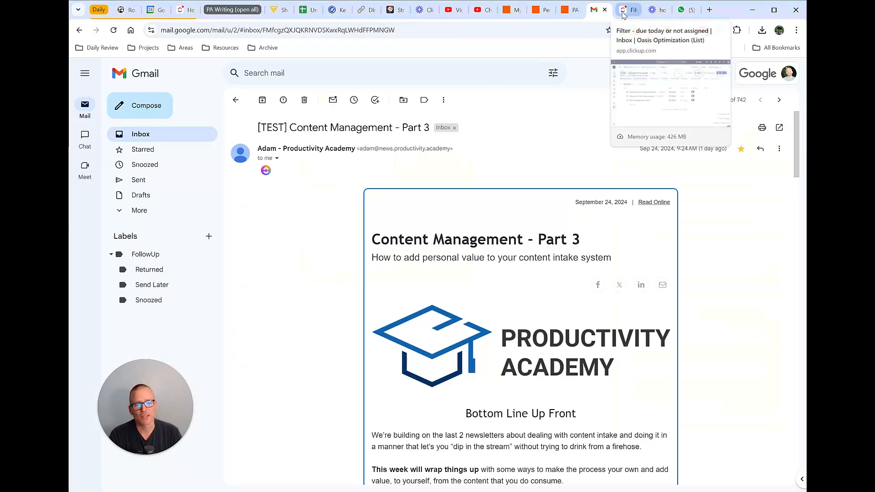
- Open the new Email To Action task from the ClickUp Inbox list
left_click(628, 10)
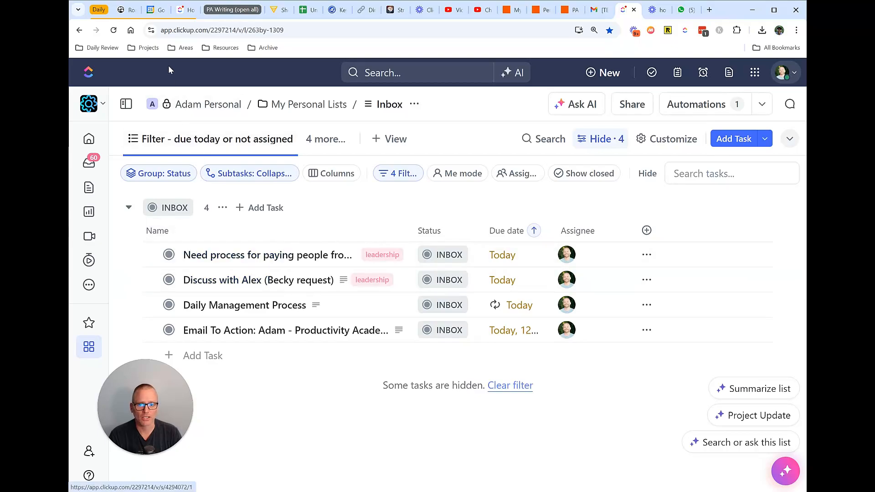
left_click(114, 30)
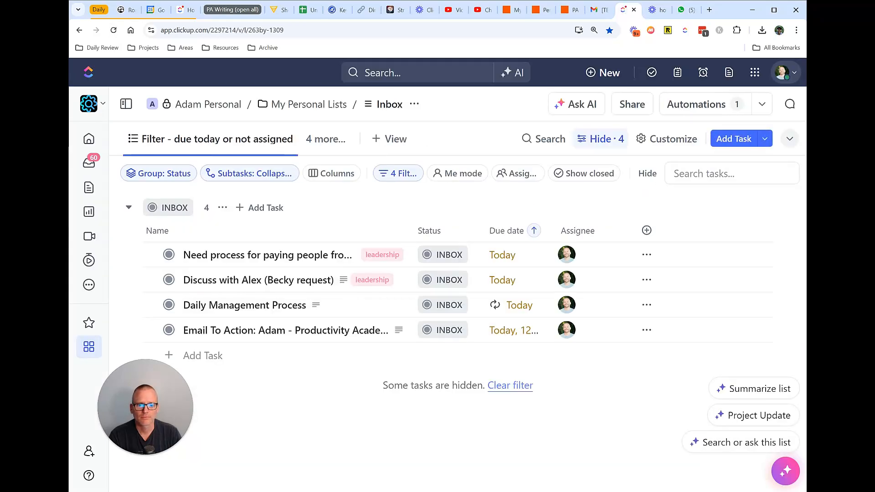
mouse_move(270, 331)
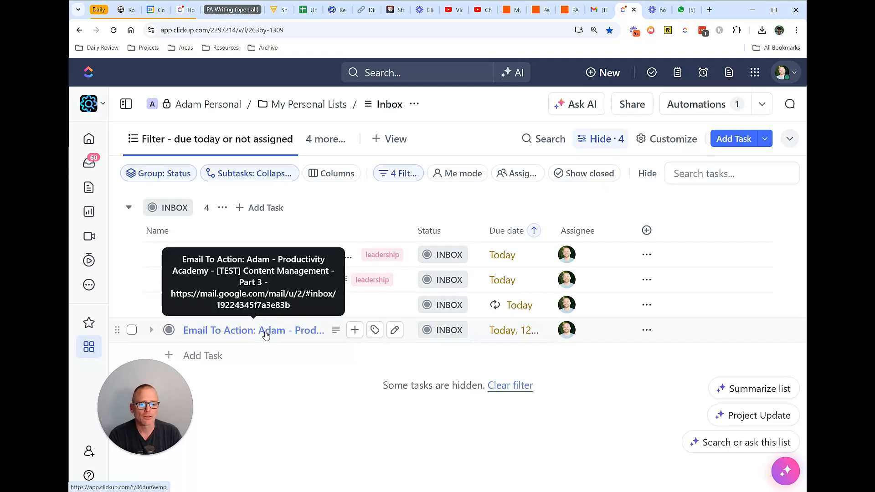
left_click(253, 330)
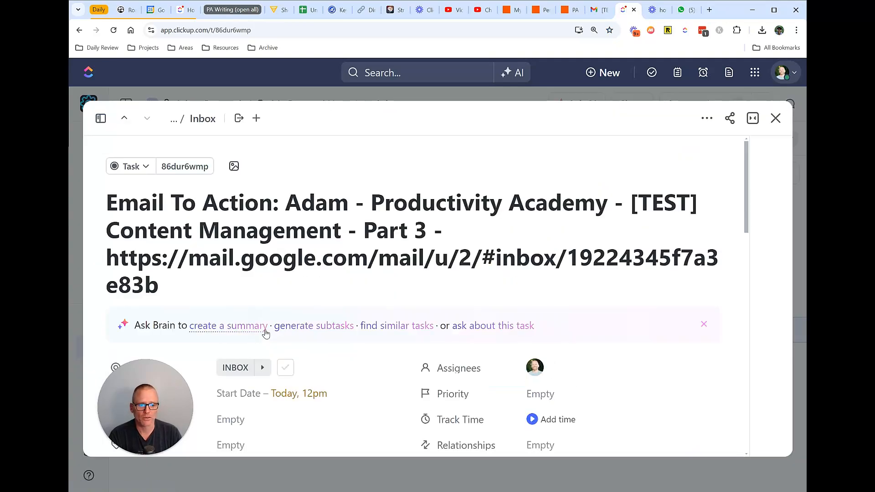
- Follow the task's mail.google.com/mail/u/2 link to the original email
left_click(752, 118)
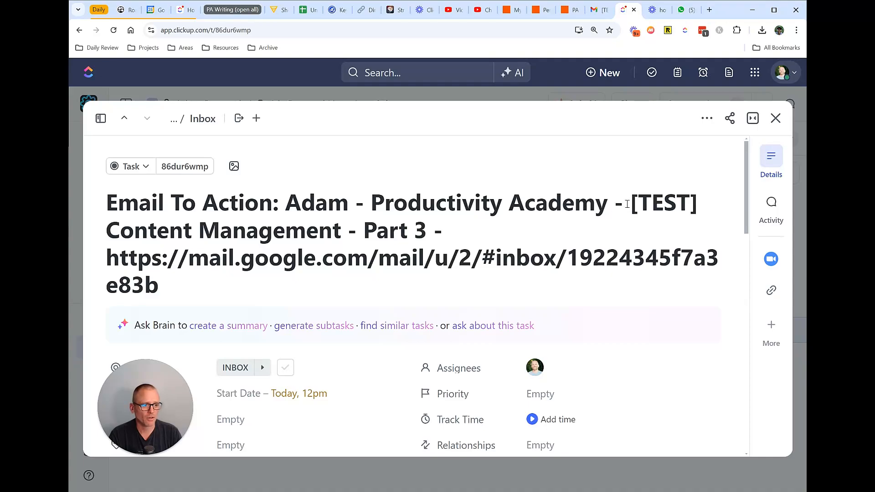
mouse_move(382, 258)
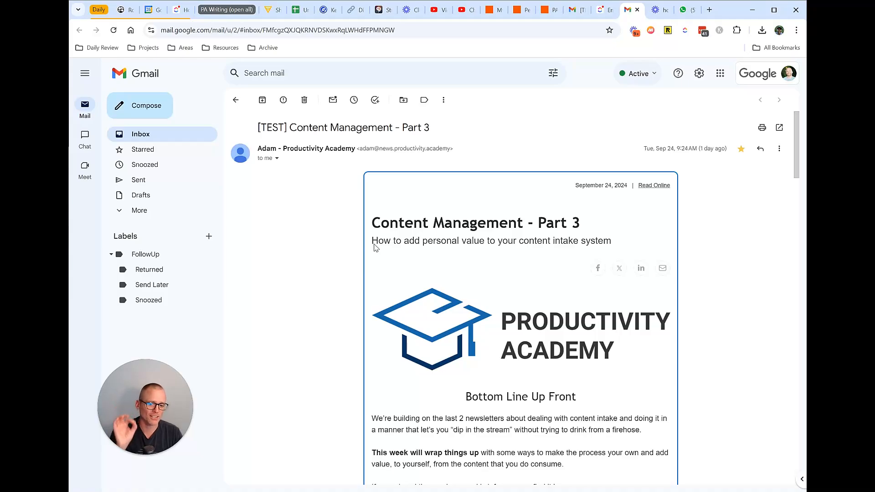
- Scroll through the test email in Gmail, then return to the ClickUp task
scroll("down", 3)
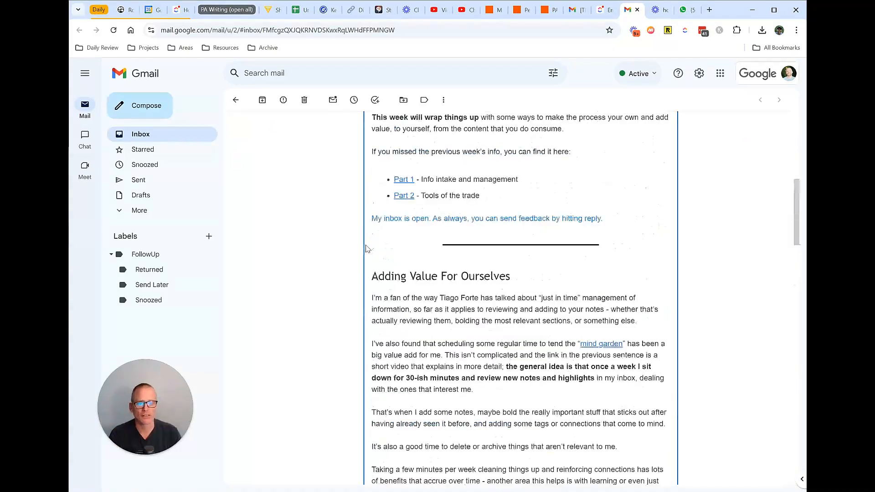
left_click(594, 10)
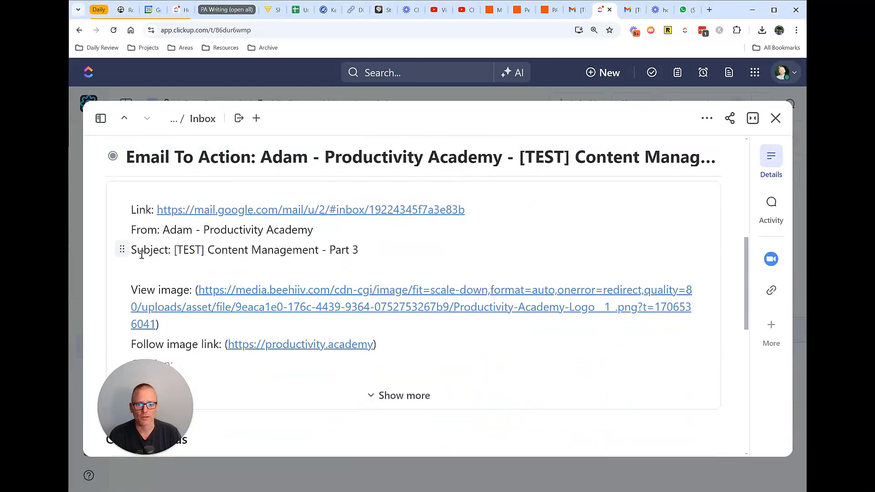
scroll("down", 3)
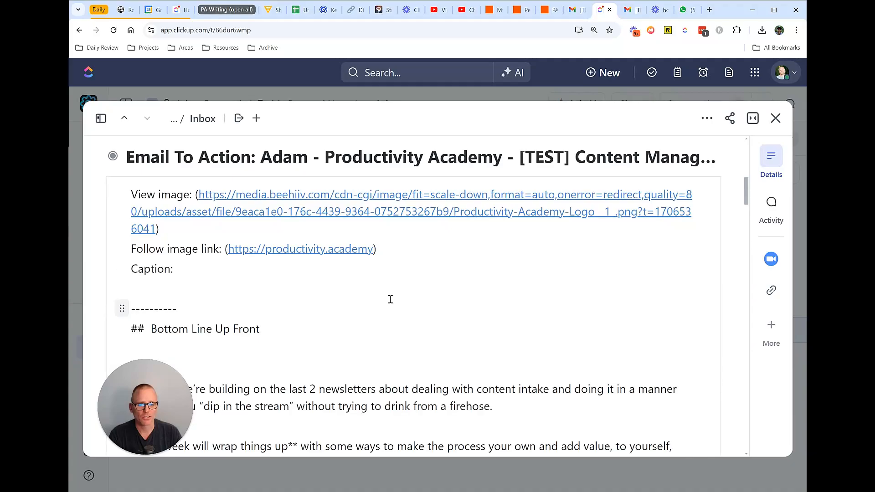
scroll("down", 3)
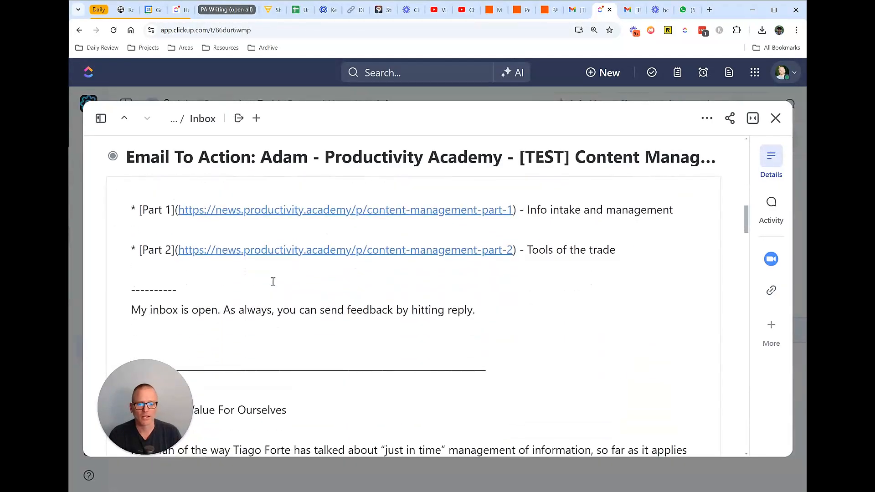
scroll("down", 3)
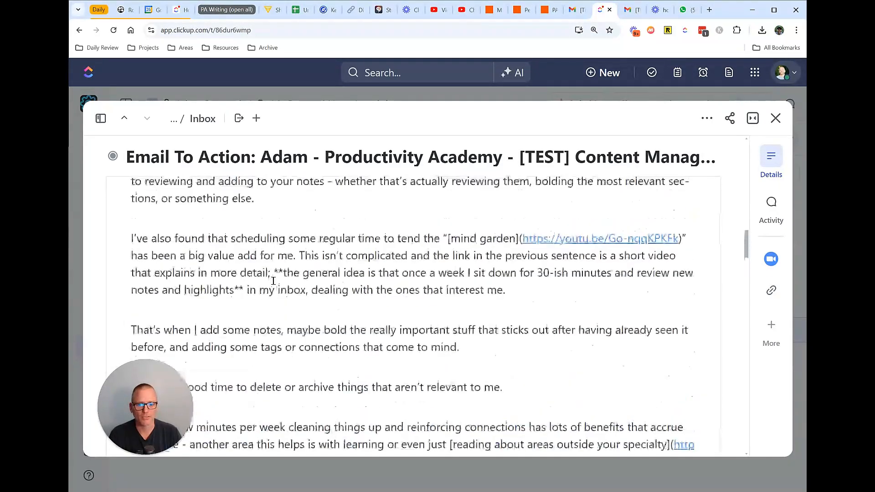
scroll("down", 3)
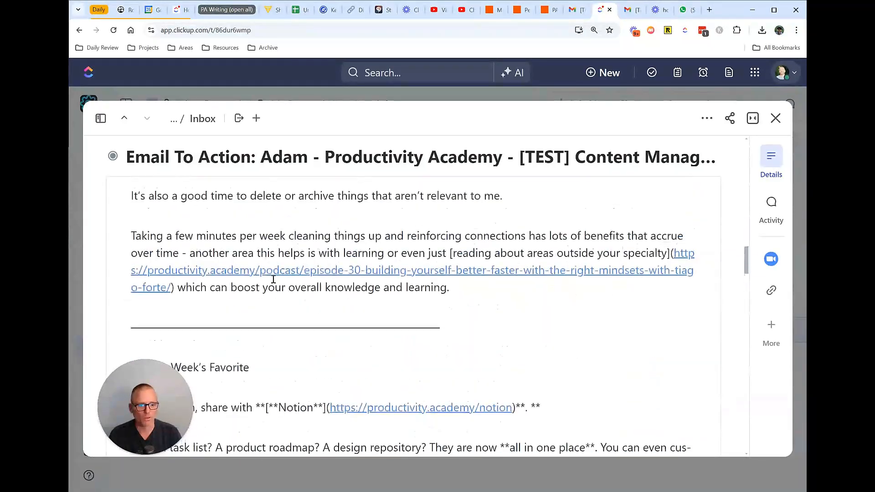
scroll("up", 3)
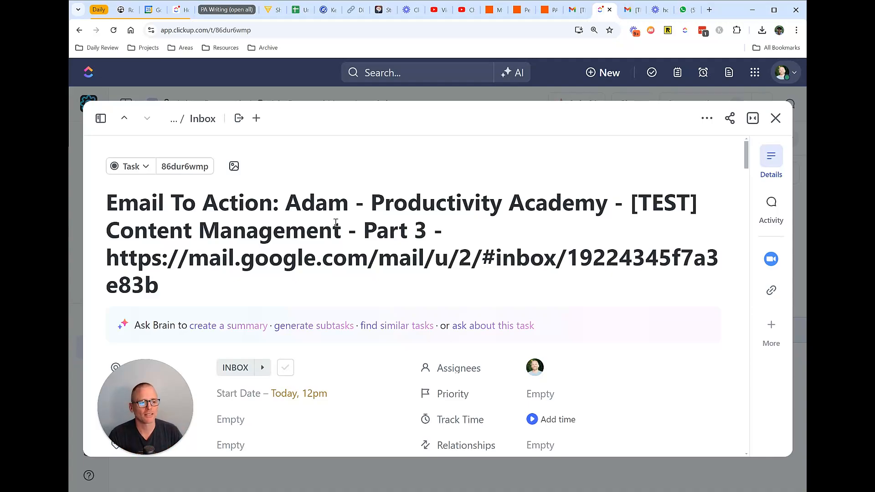
mouse_move(132, 251)
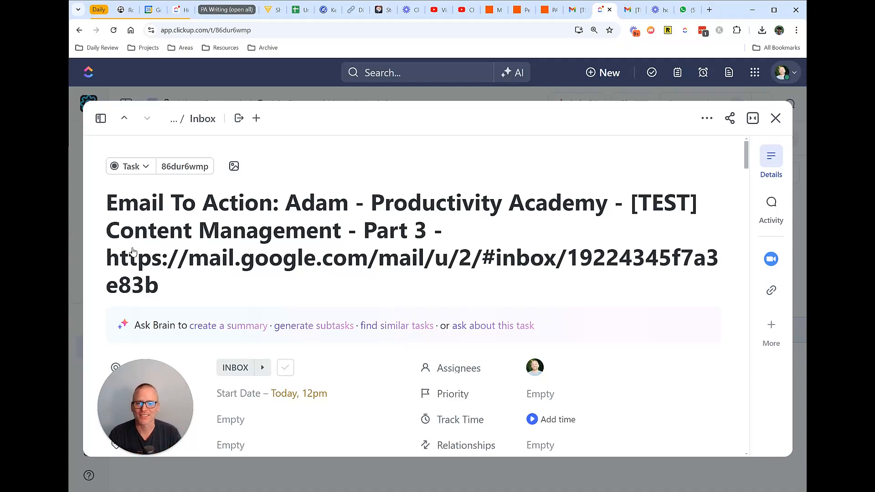